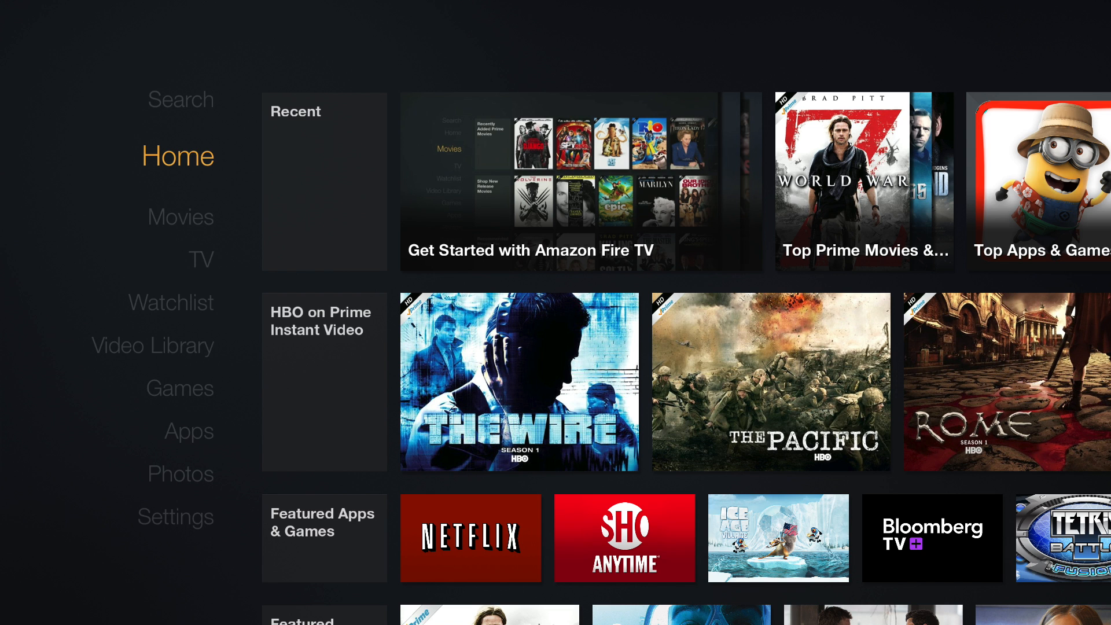
Download the Android SDK ADT Bundle for Mac from developer.android.com/sdk
click(175, 517)
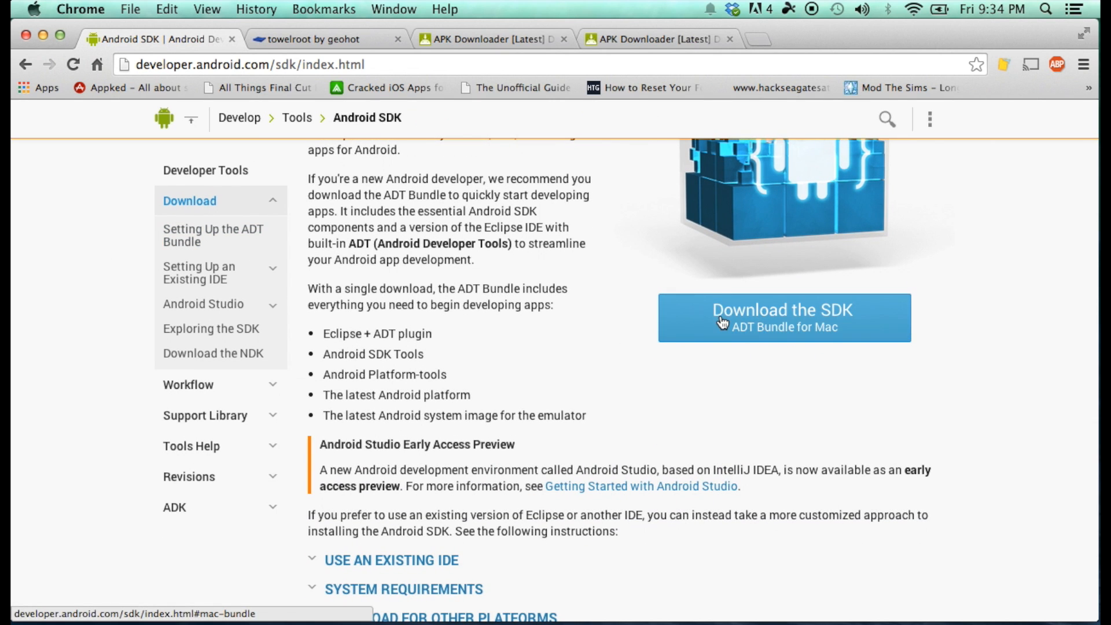
click(784, 317)
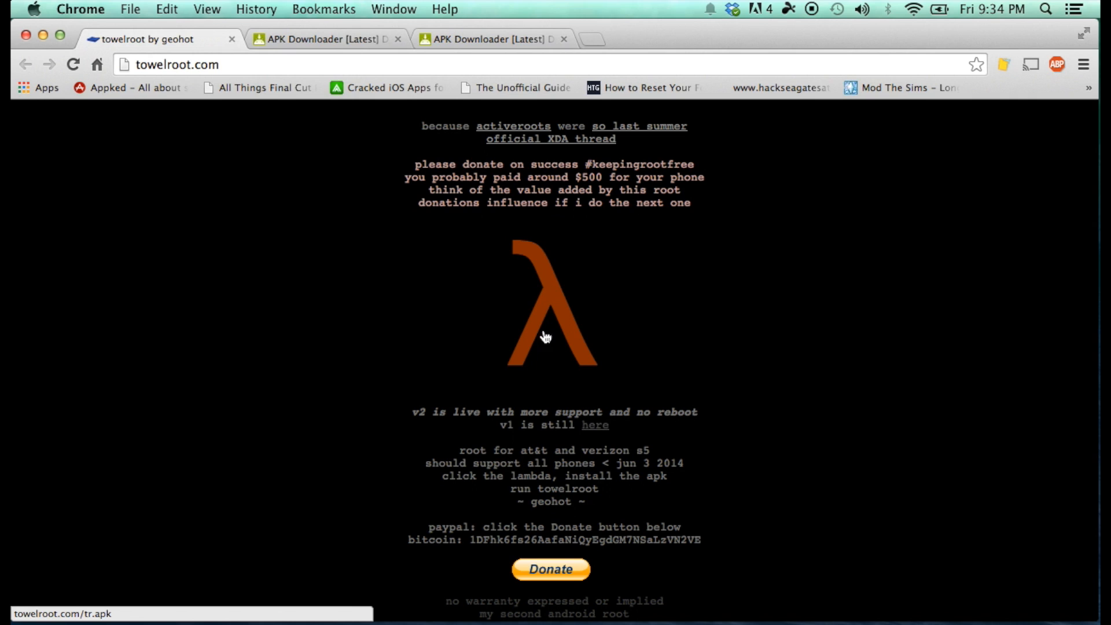
mouse_move(544, 292)
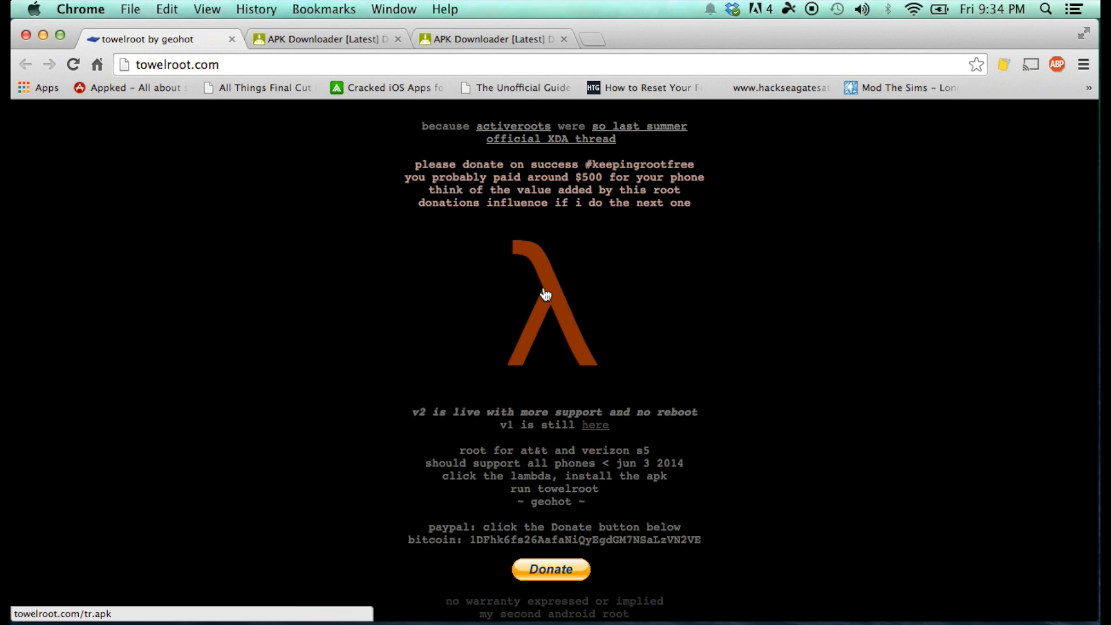
mouse_move(232, 40)
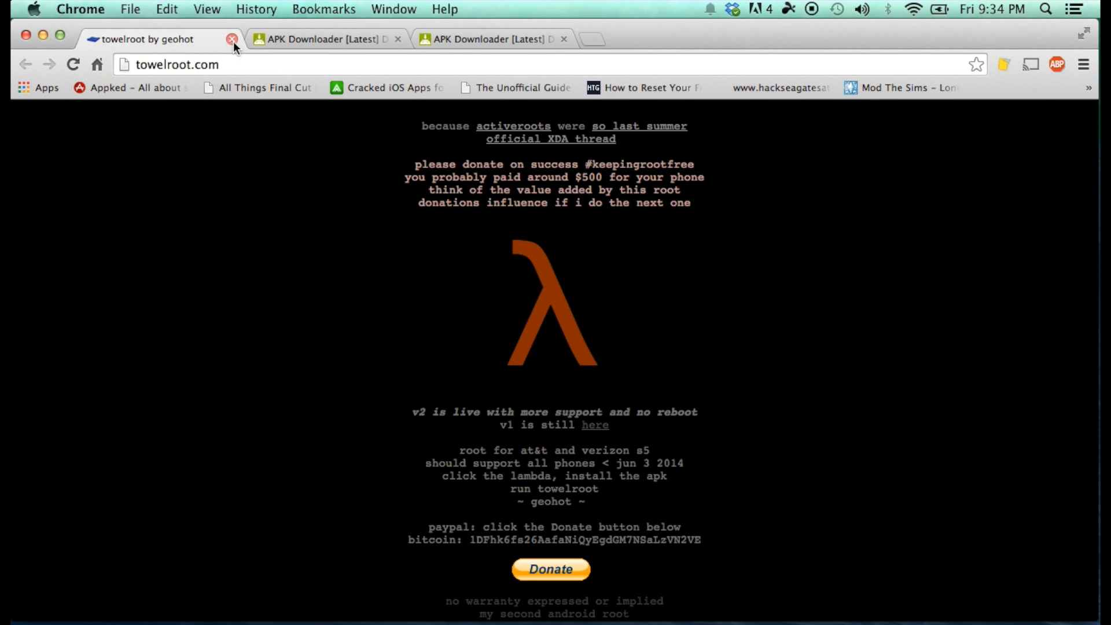
Close the towelroot tab and request an APK Downloader link for eu.chainfire.supersu
click(233, 39)
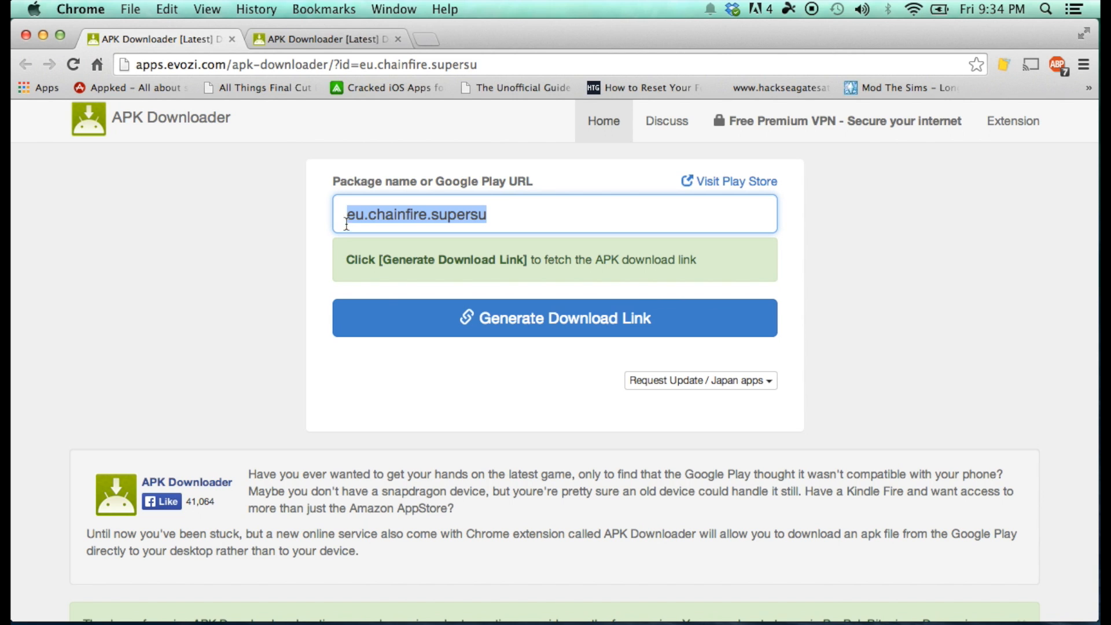
mouse_move(500, 299)
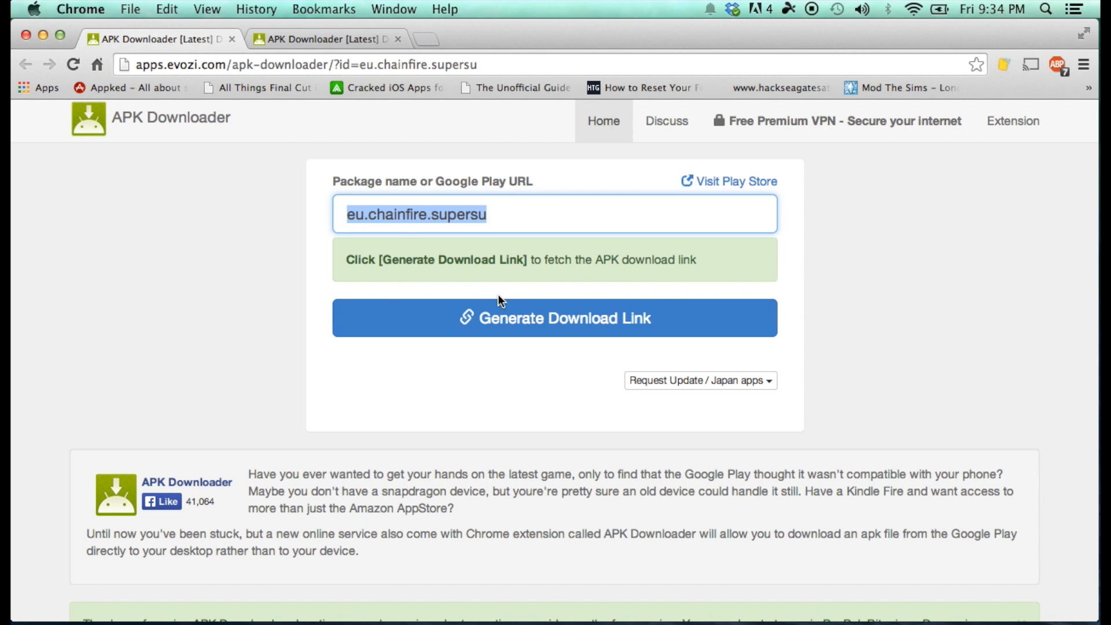
click(555, 317)
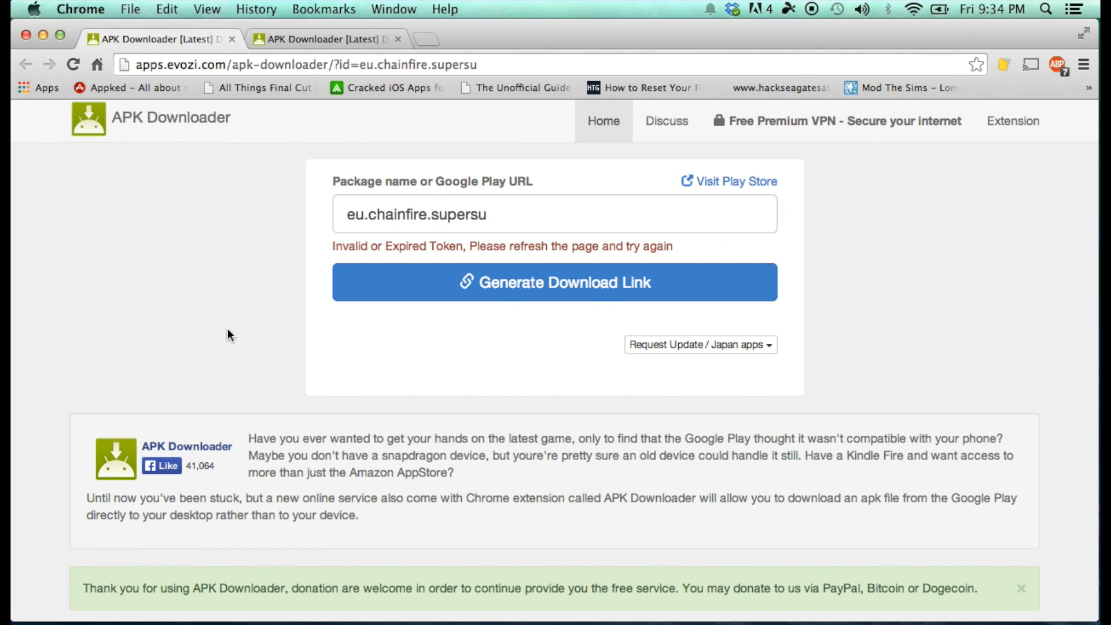
mouse_move(311, 276)
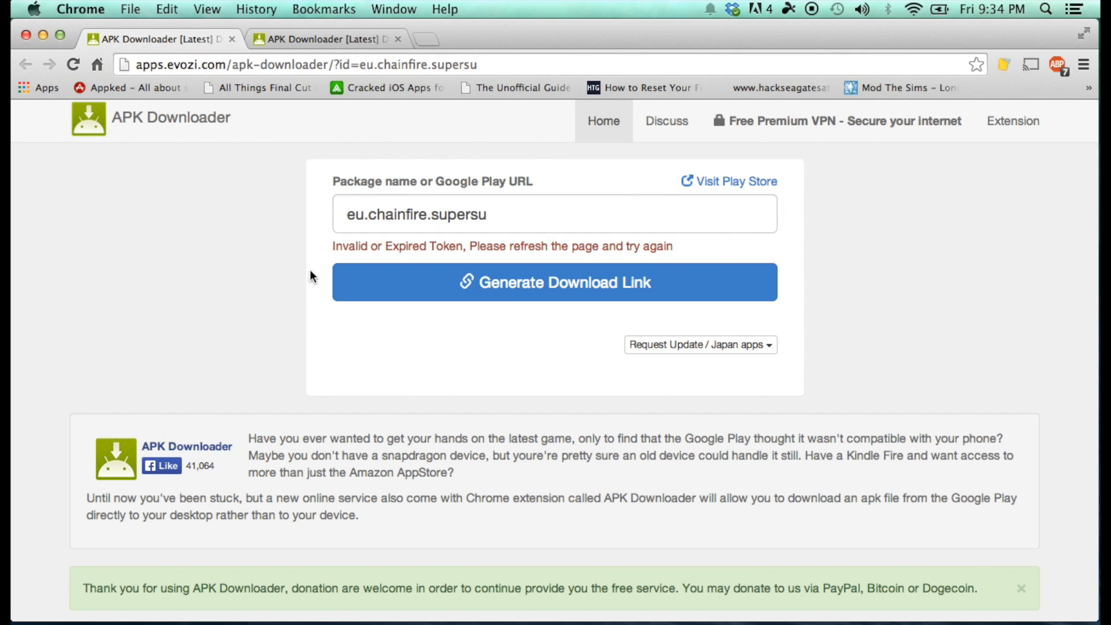
mouse_move(518, 294)
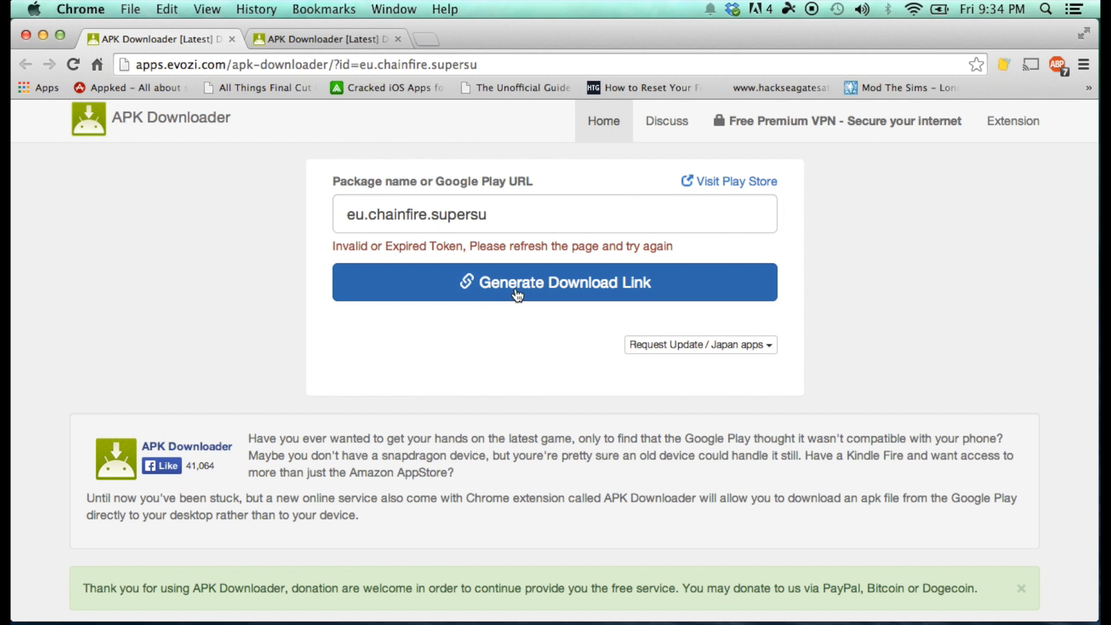
mouse_move(234, 48)
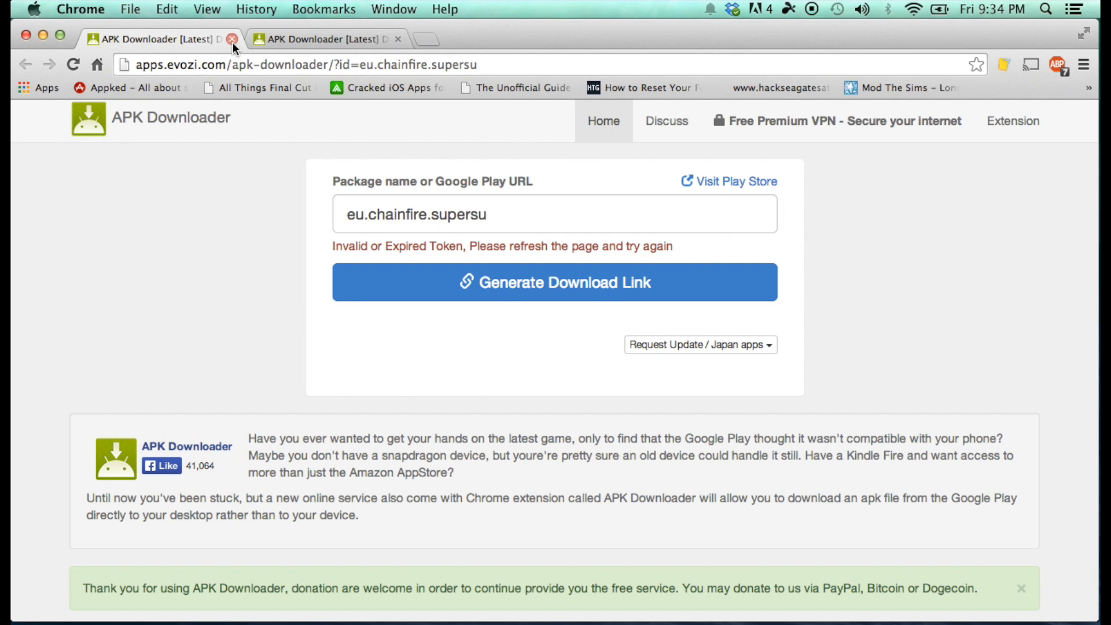
mouse_move(233, 45)
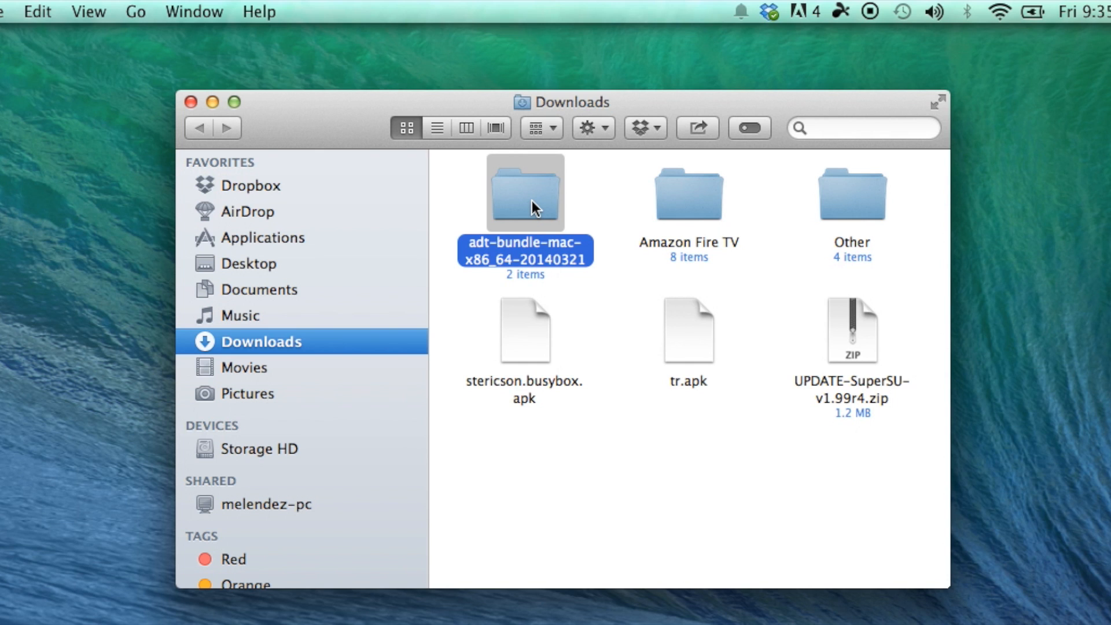
Extract the SuperSU v1.99r4 update zip and browse into its common folder
click(525, 332)
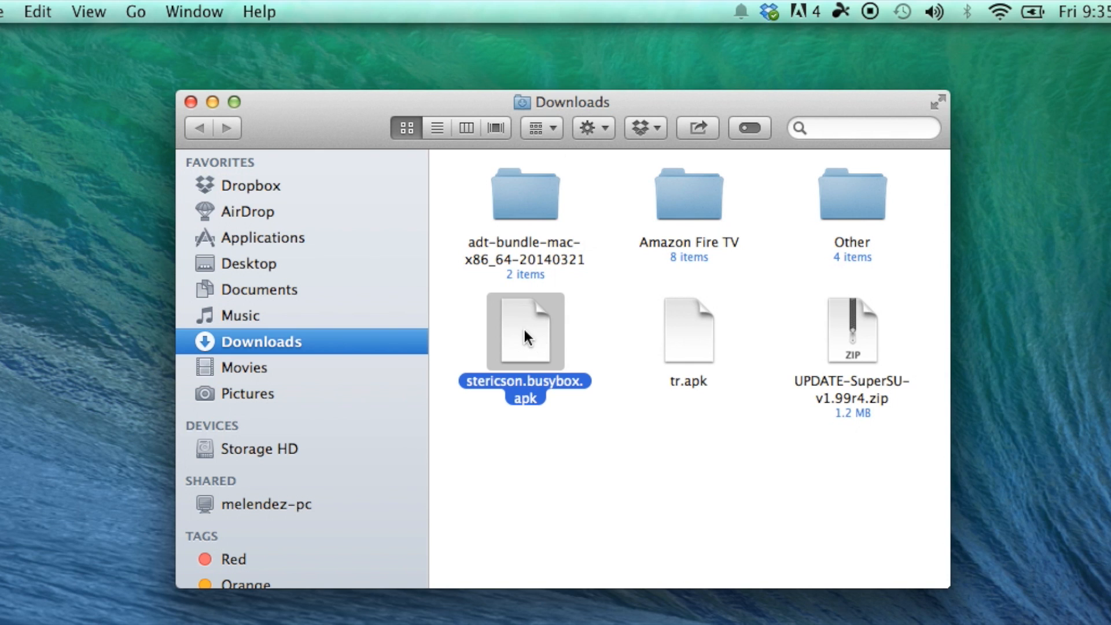
click(687, 331)
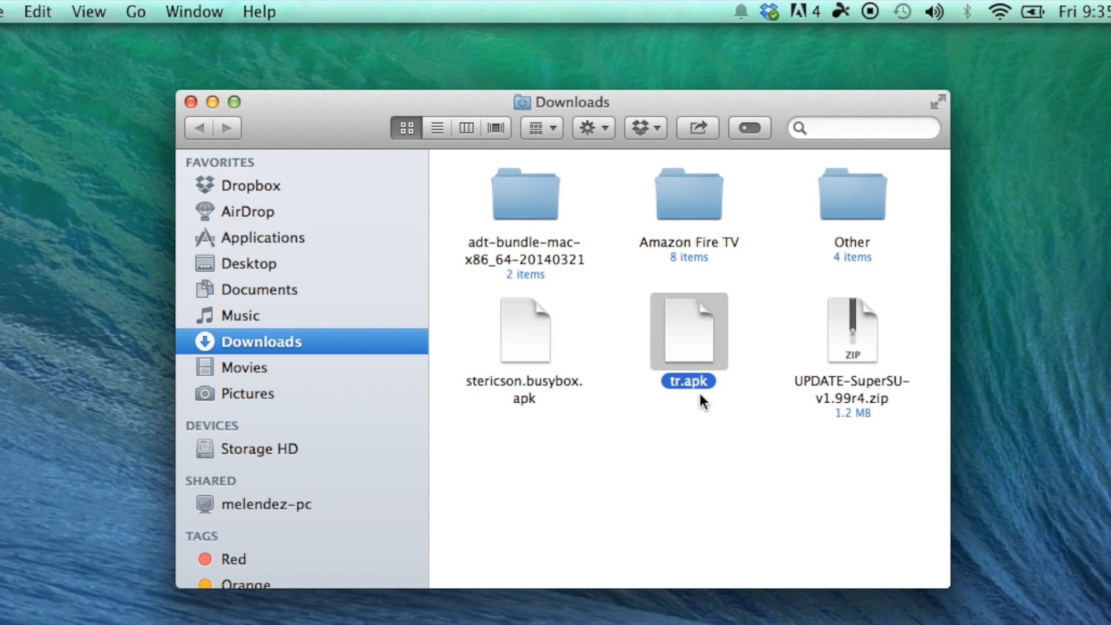
click(850, 331)
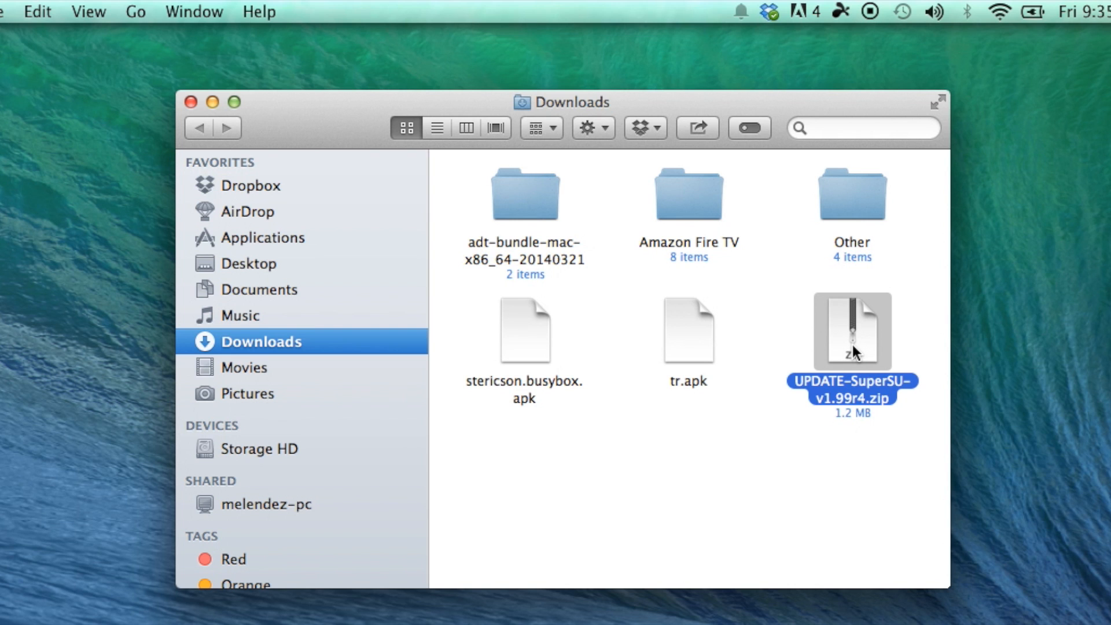
double_click(851, 331)
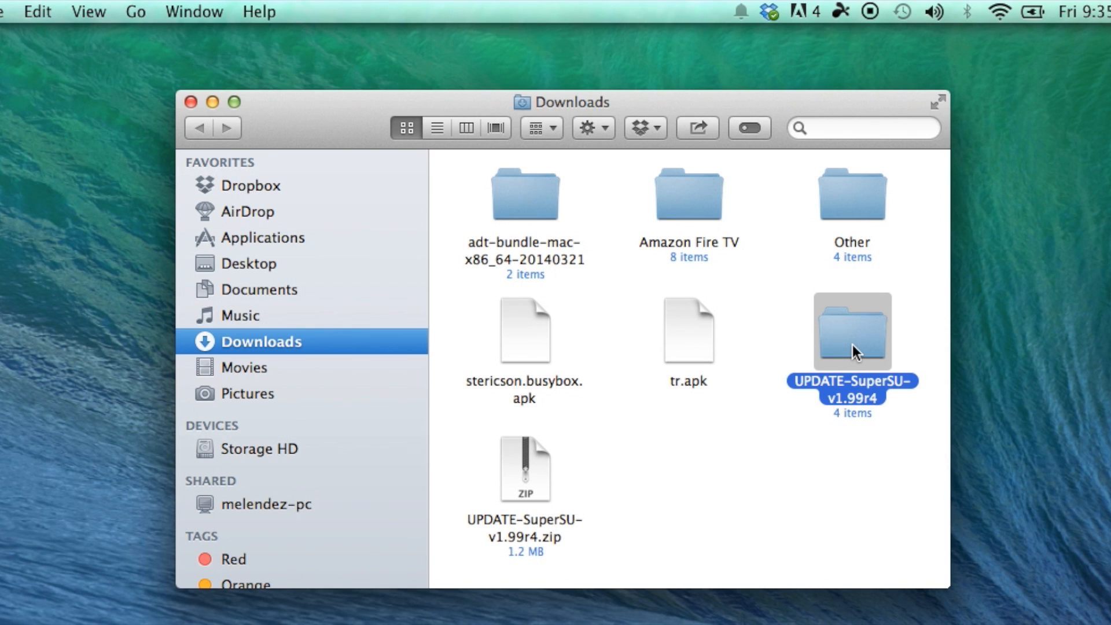
mouse_move(858, 348)
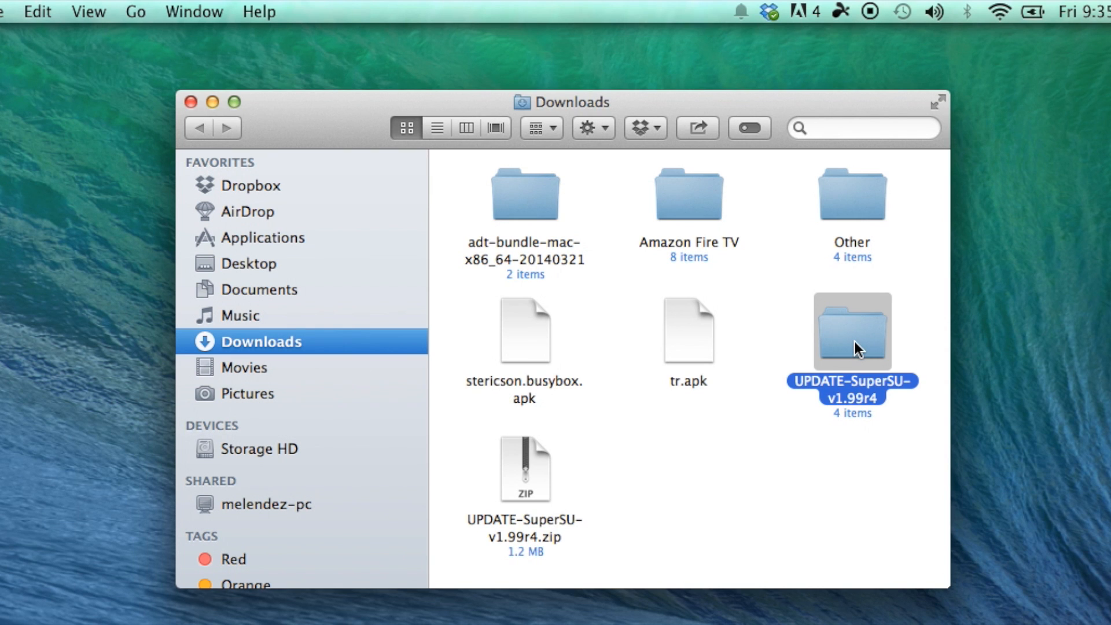
double_click(850, 331)
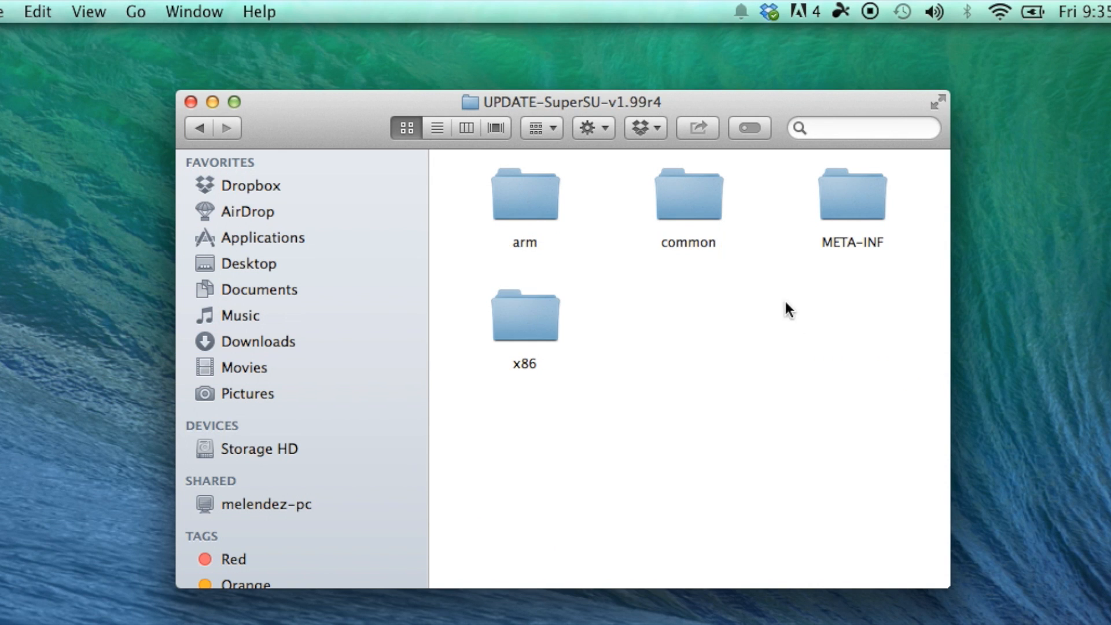
double_click(687, 191)
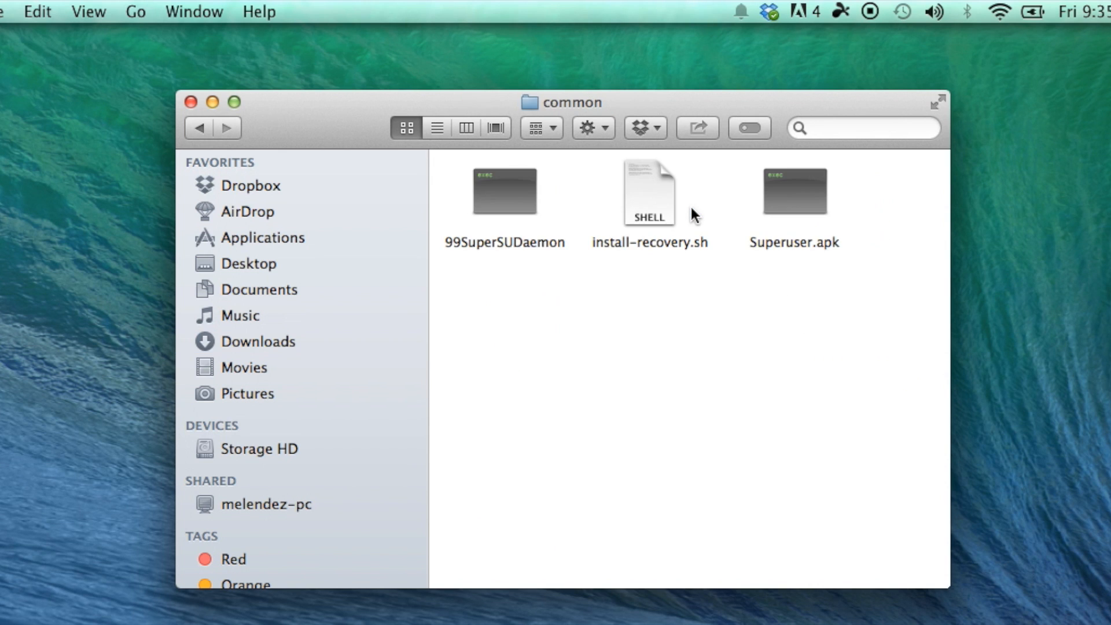
Move Superuser.apk into Downloads beside stericson.busybox.apk and tr.apk
click(794, 191)
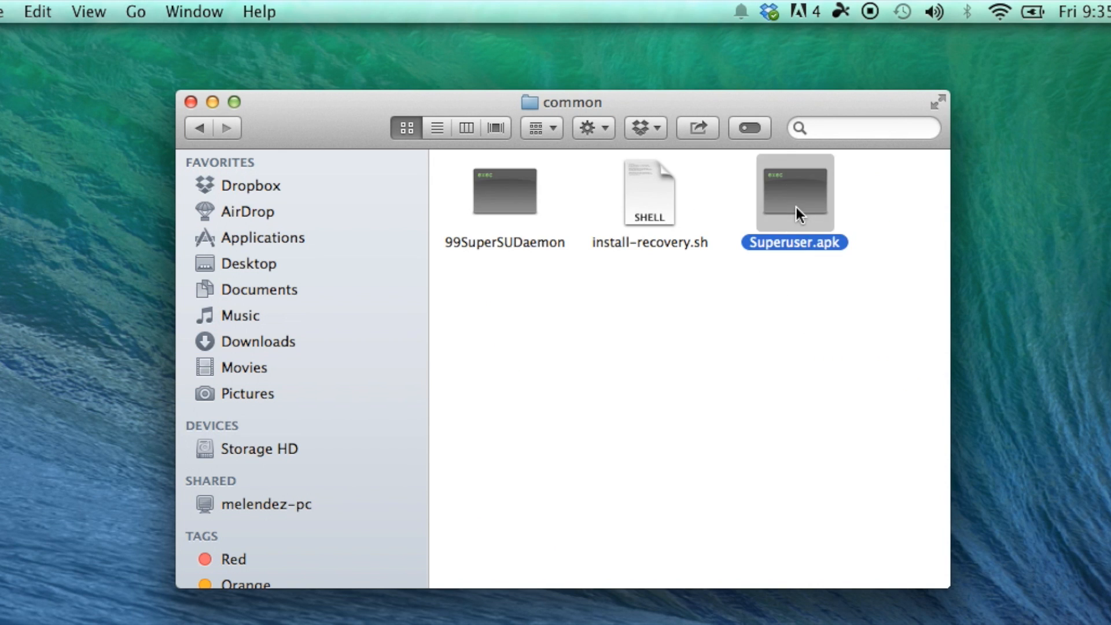
mouse_move(807, 209)
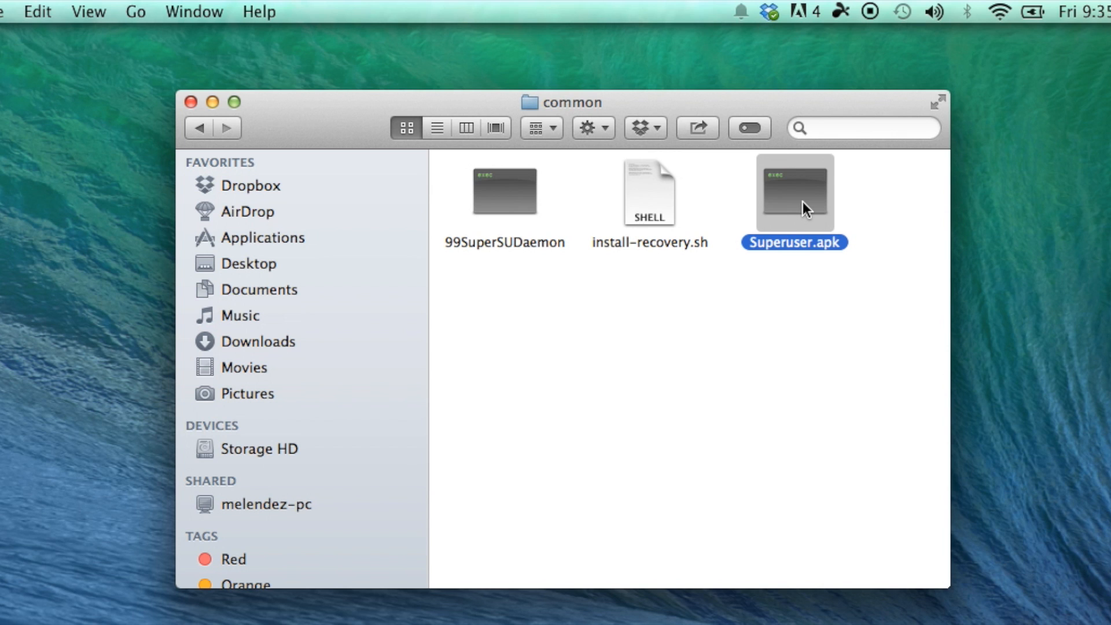
drag(794, 191, 284, 341)
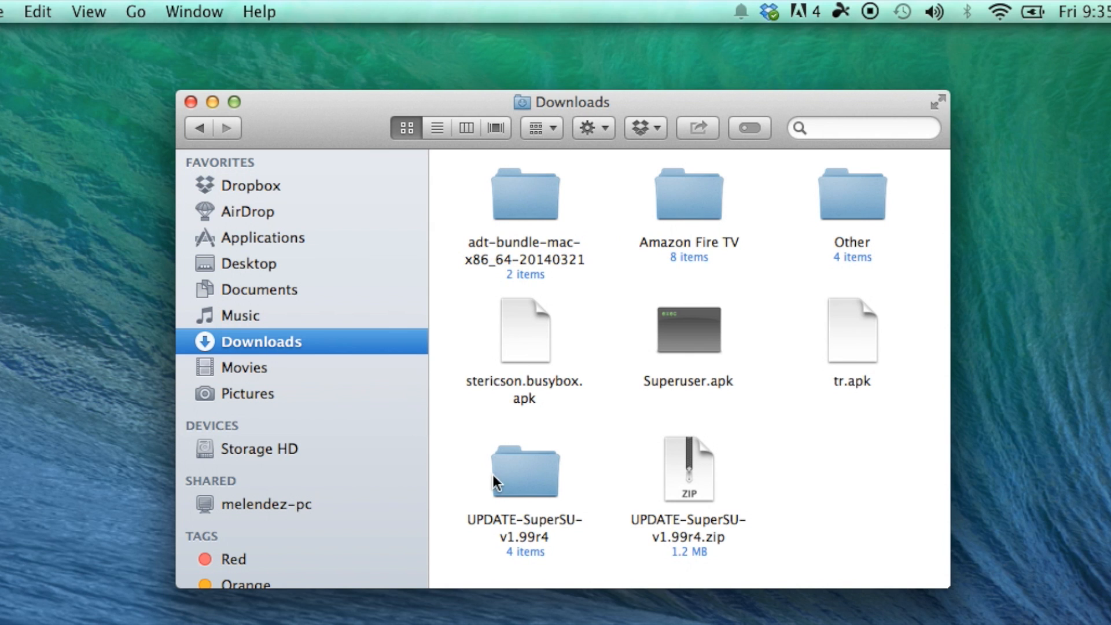
click(525, 329)
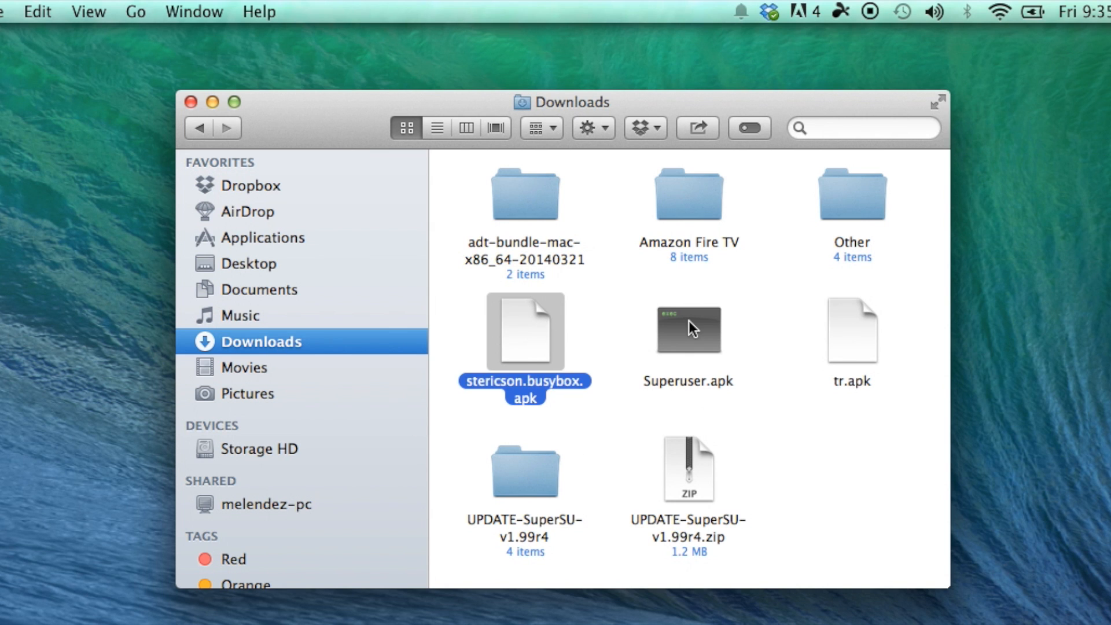
click(850, 331)
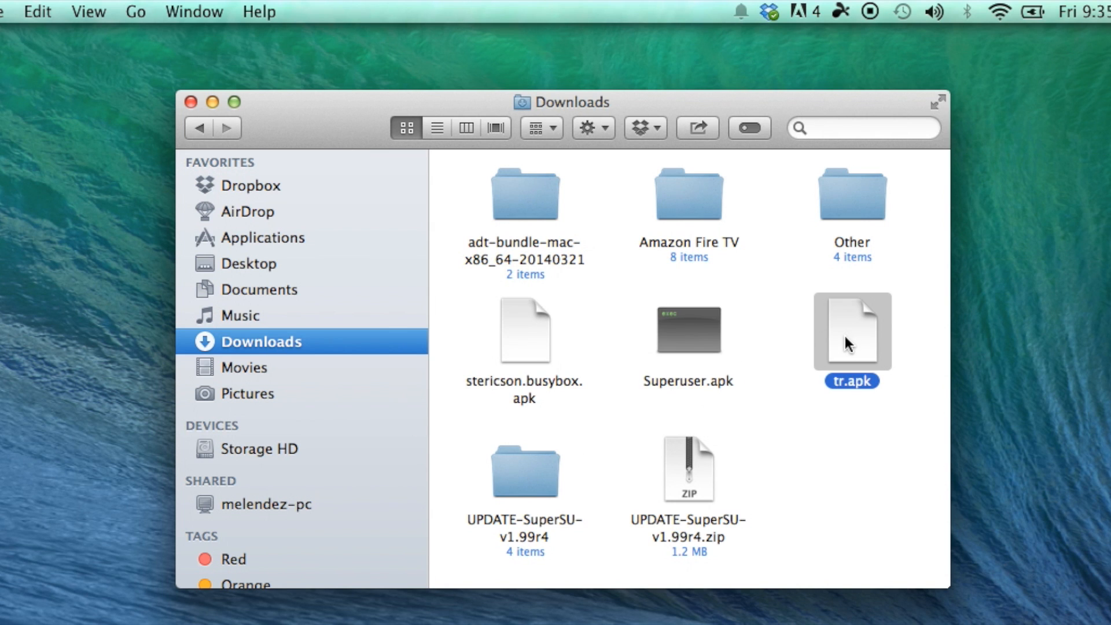
mouse_move(536, 213)
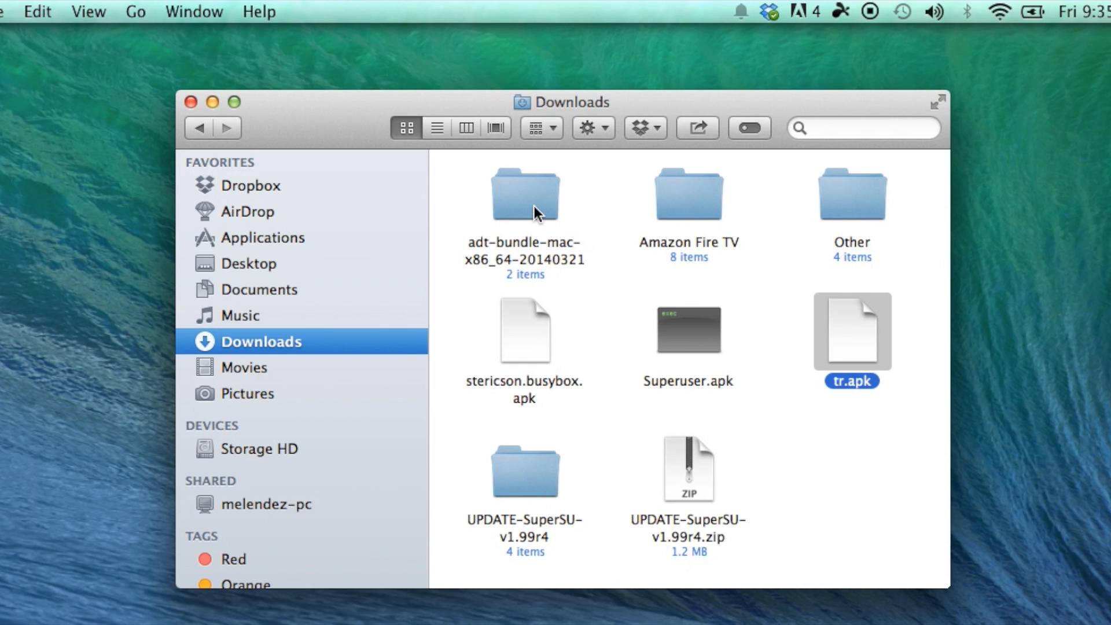
click(847, 490)
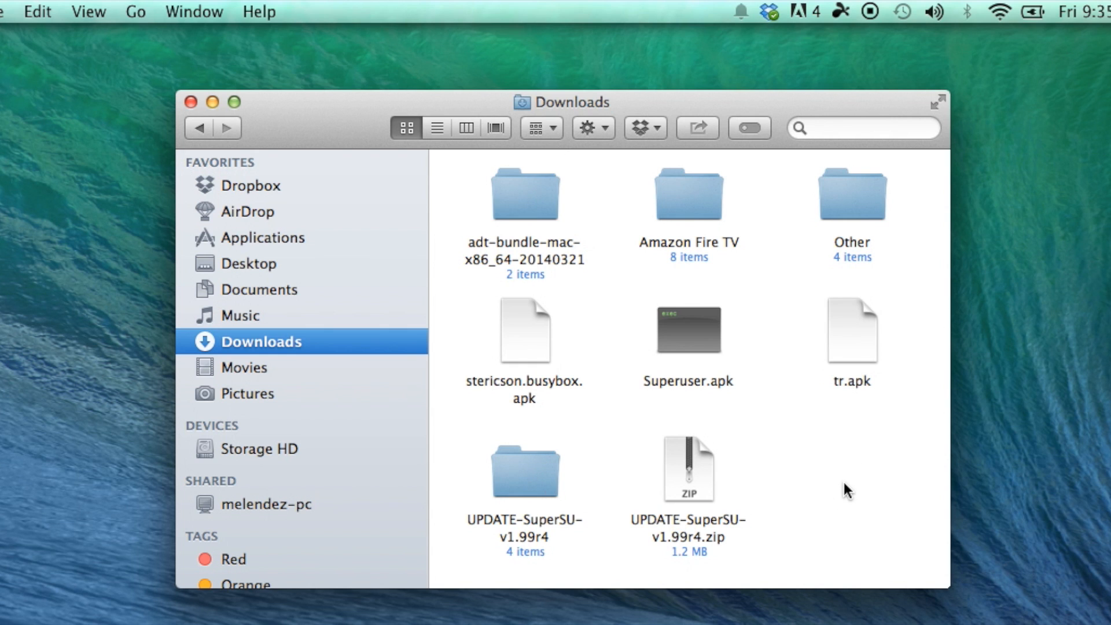
mouse_move(845, 418)
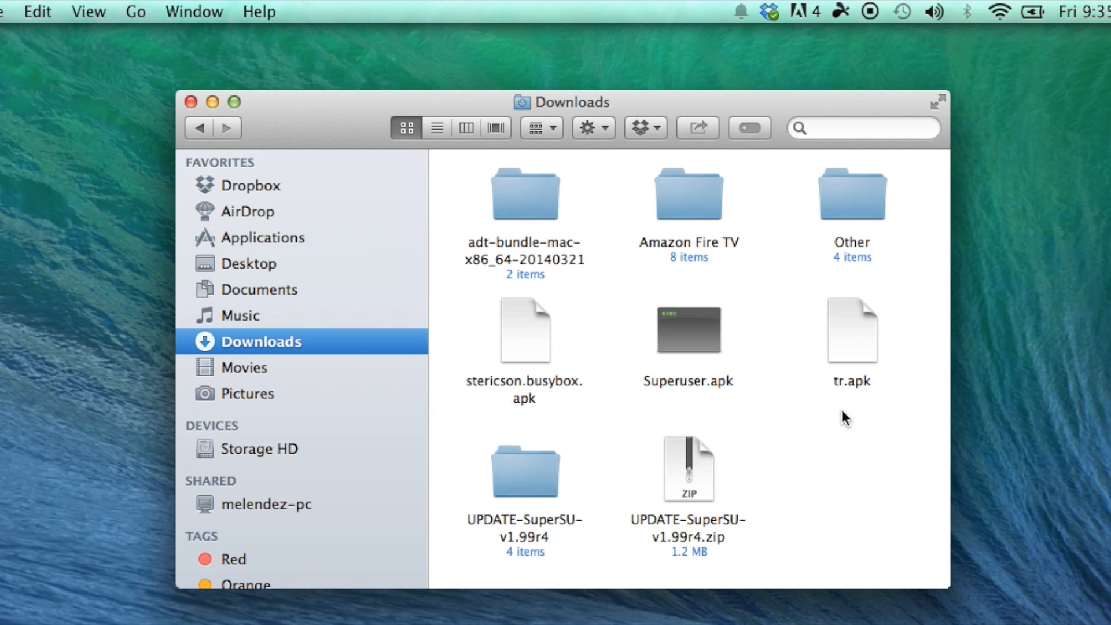
mouse_move(536, 198)
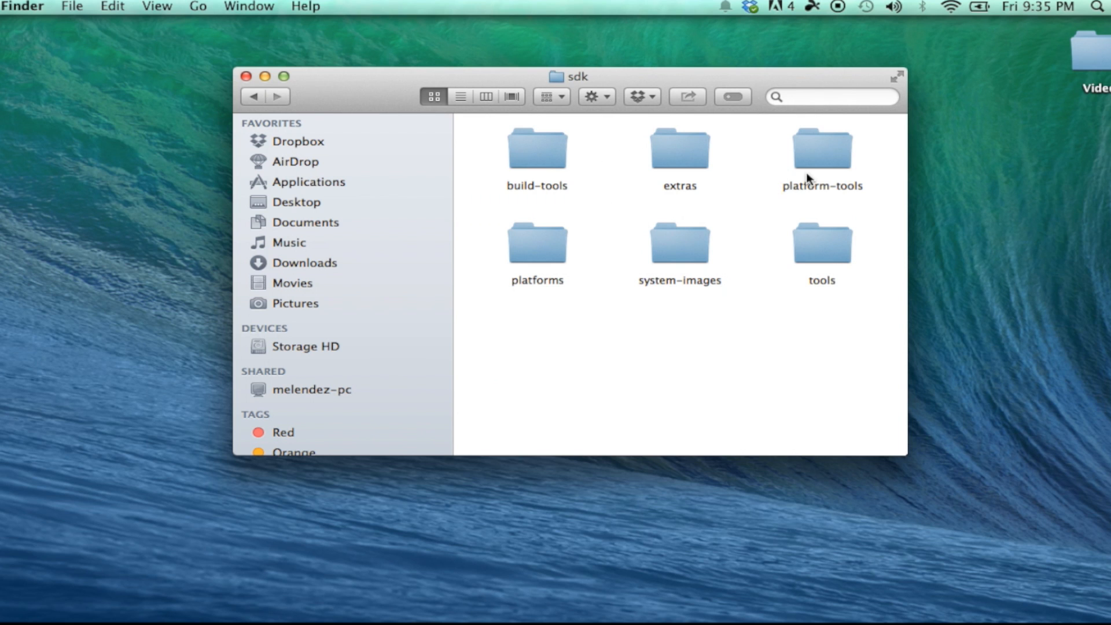
Copy adb's platform-tools folder path from Get Info, then return to Downloads
double_click(821, 147)
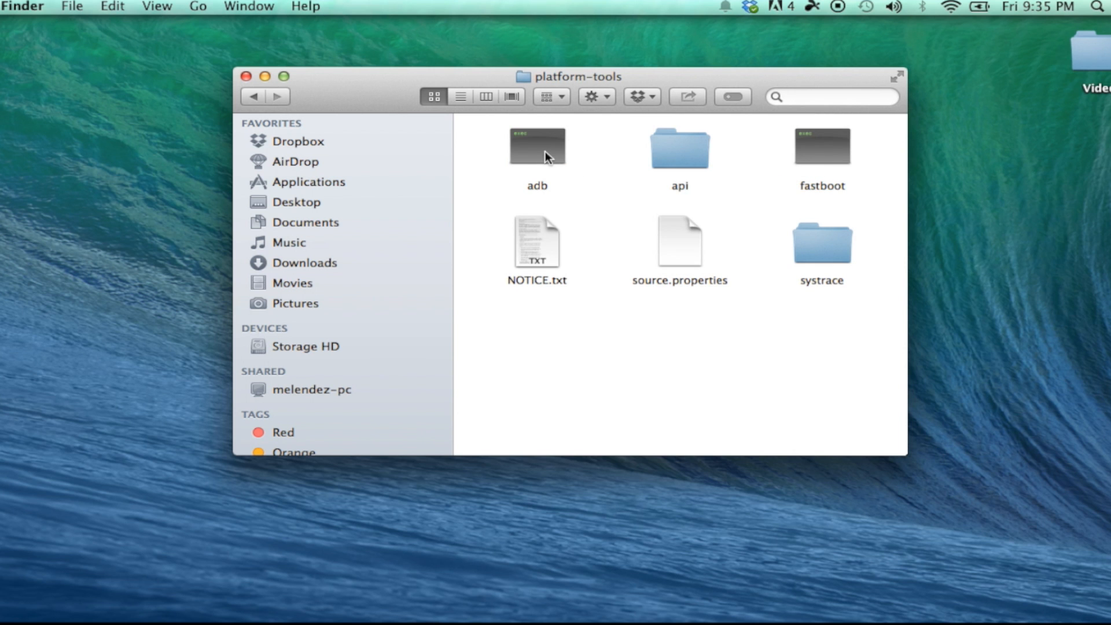
right_click(536, 147)
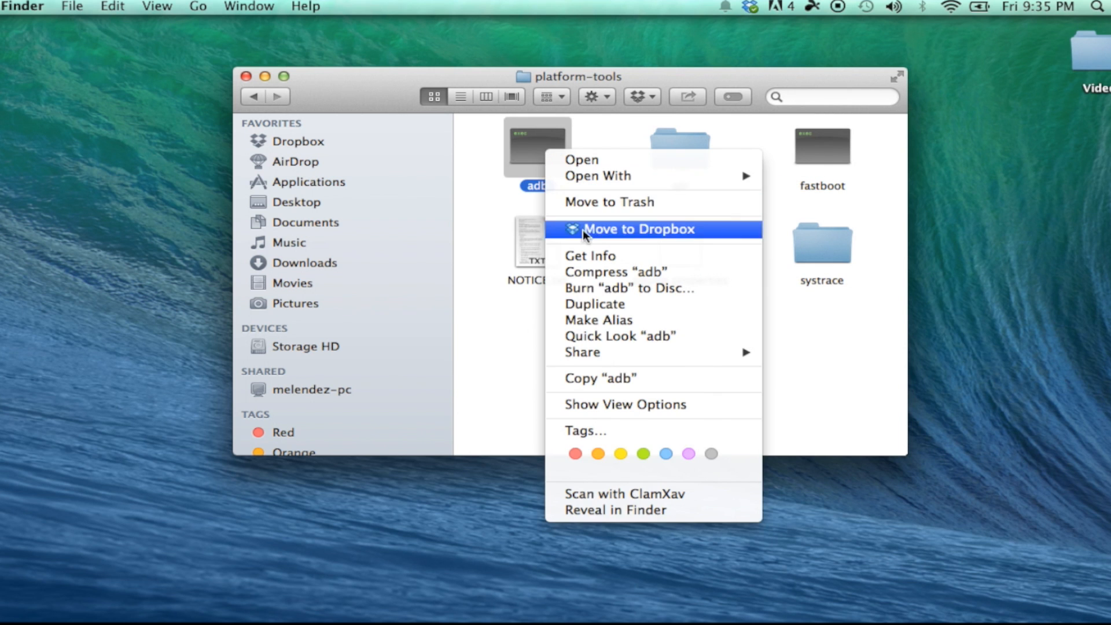
click(590, 256)
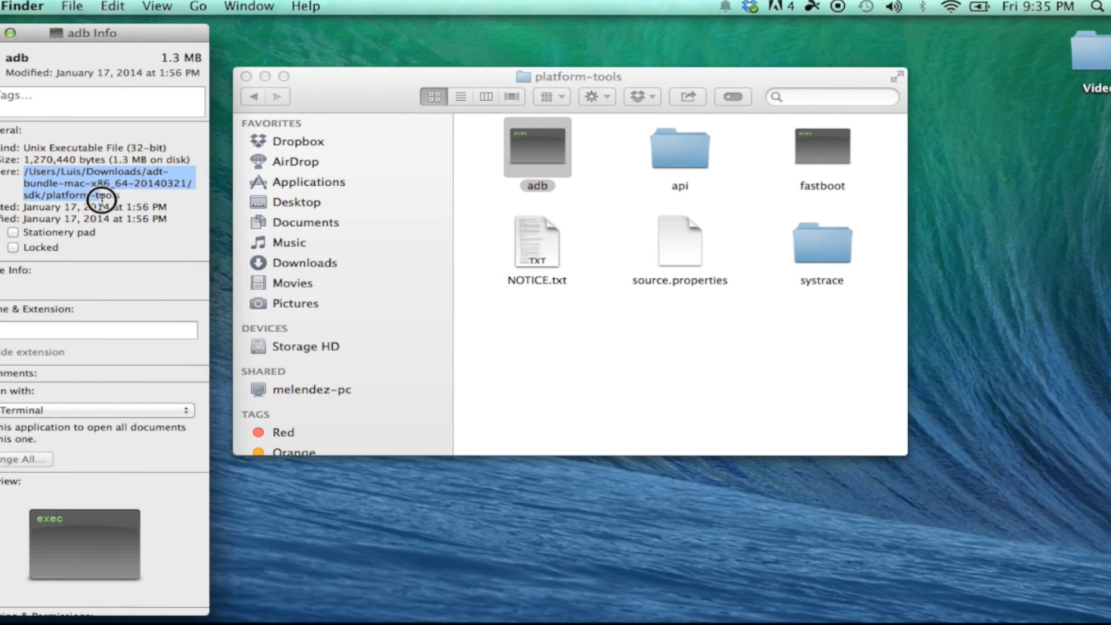
right_click(103, 184)
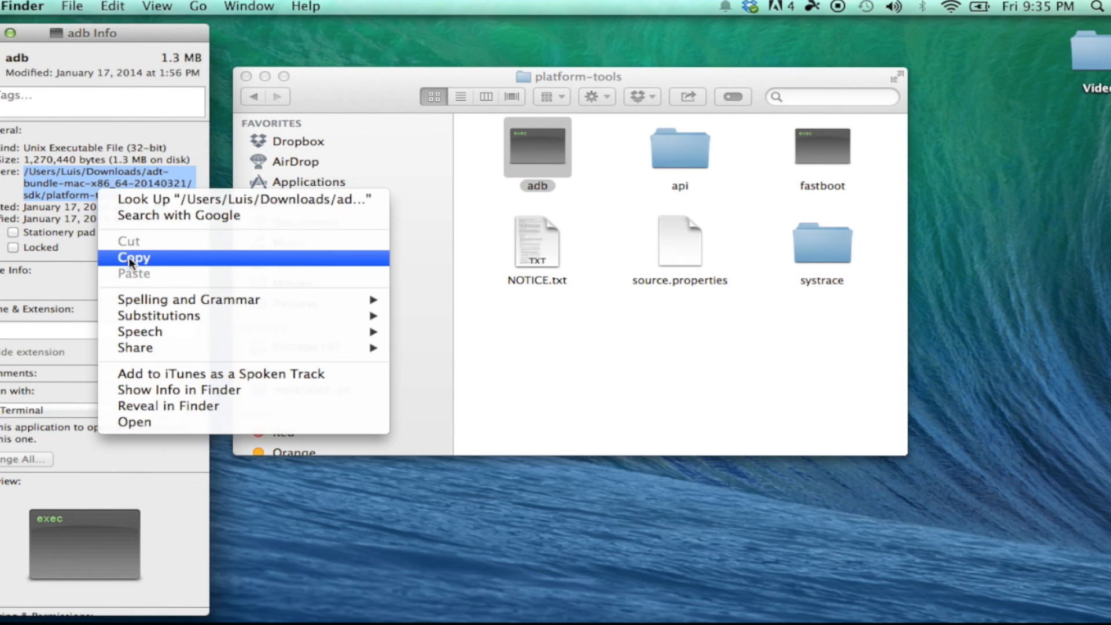
click(134, 258)
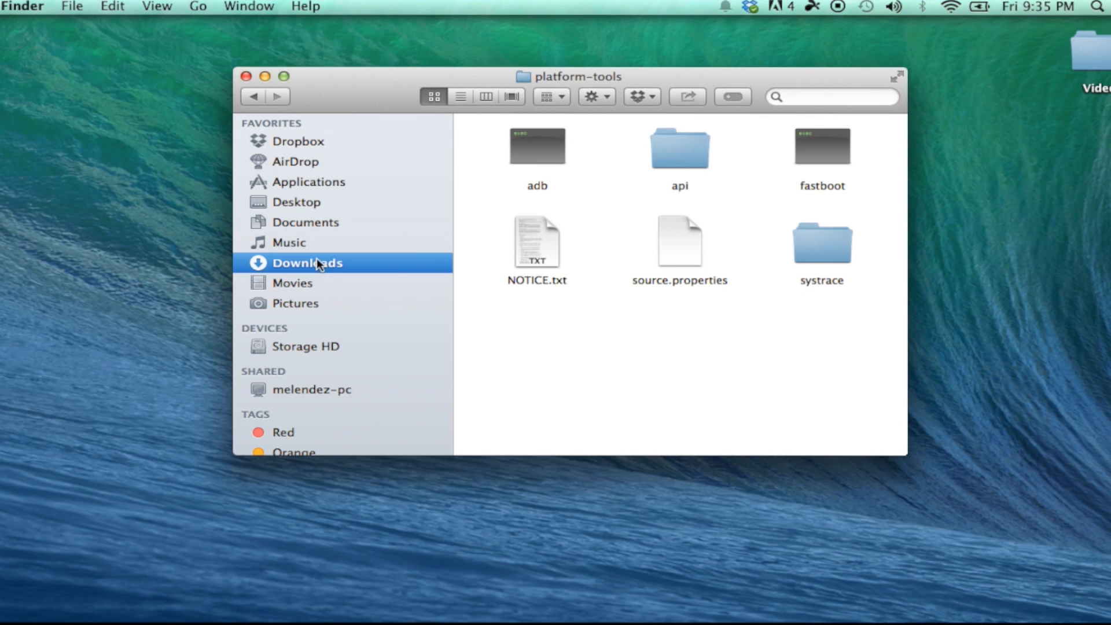
click(307, 263)
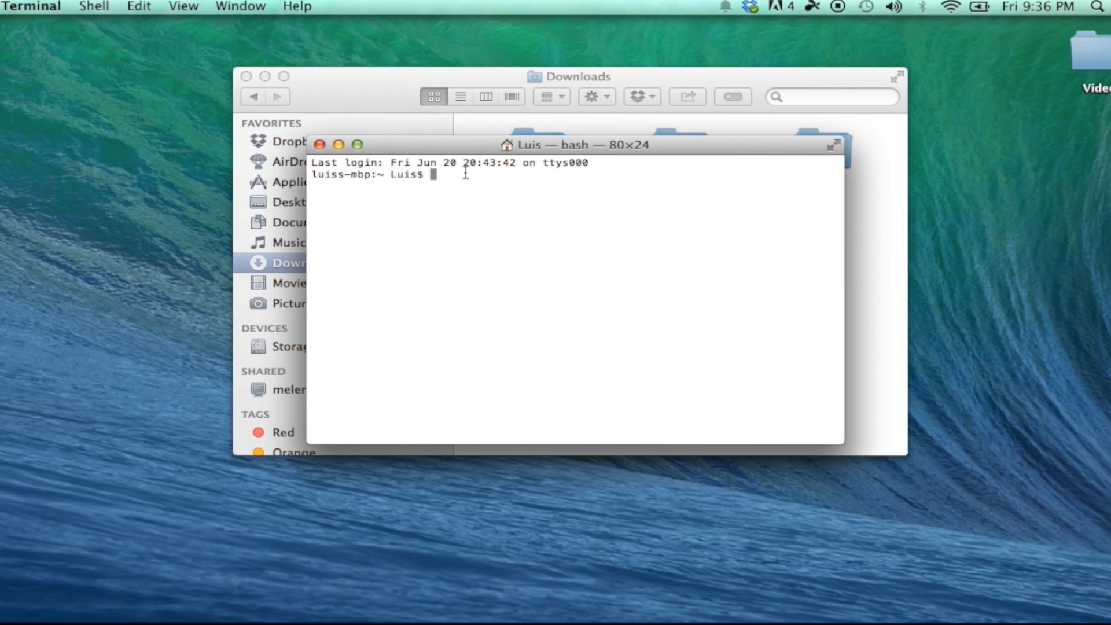
Run adb kill-server and adb start-server from the platform-tools path
text(/Users/Luis/Downloads/adt-bundle-mac-x86_64-20140321/sdk/platform-tools/ad)
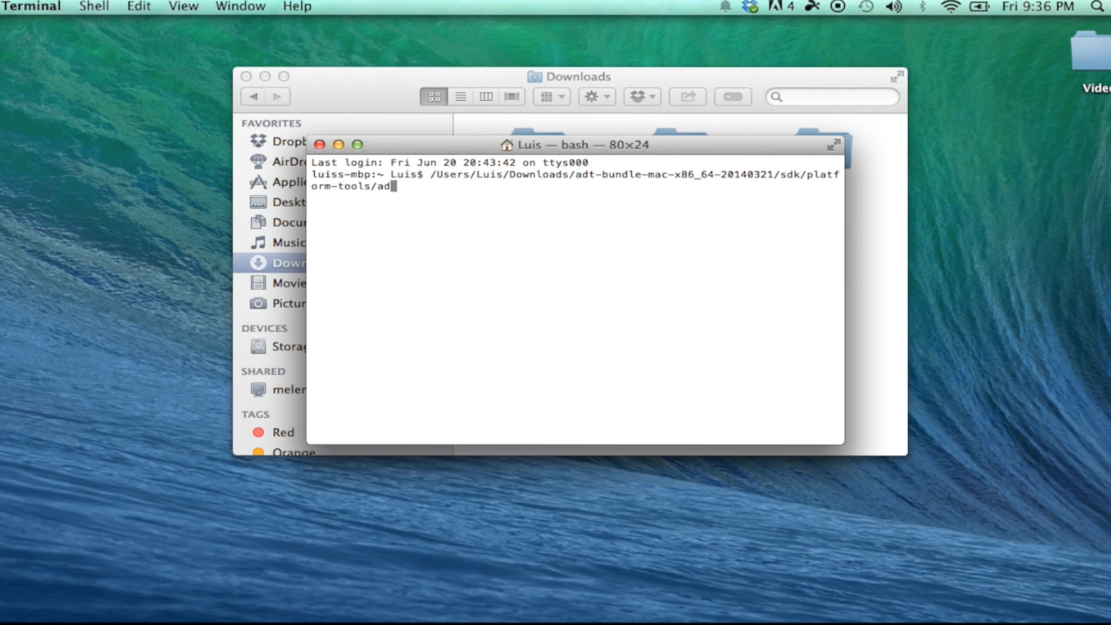
text(b>a)
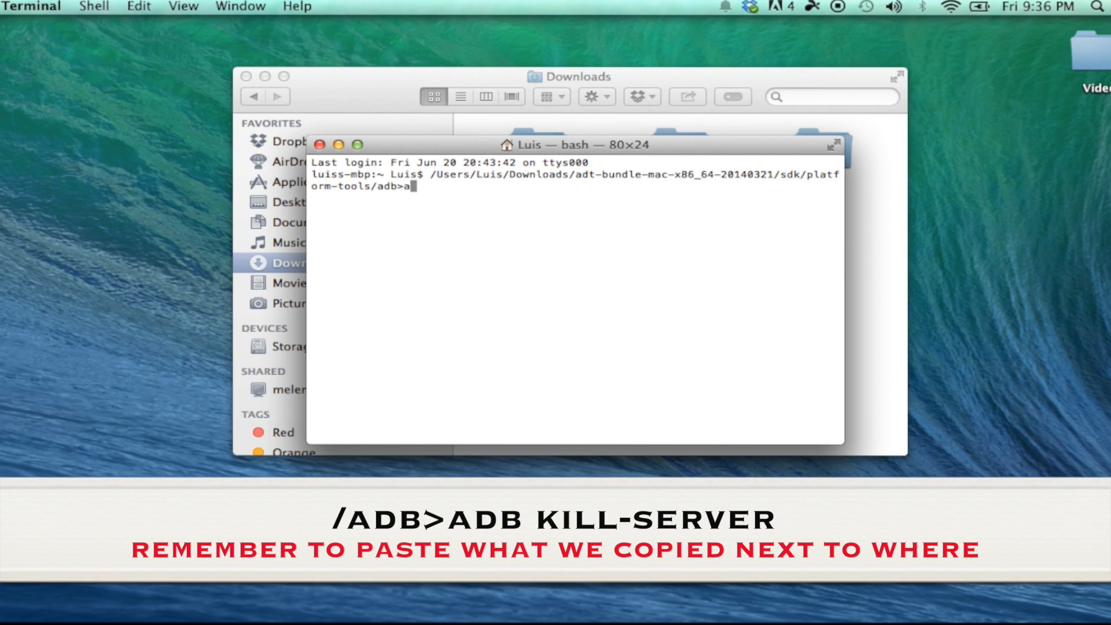
text(db)
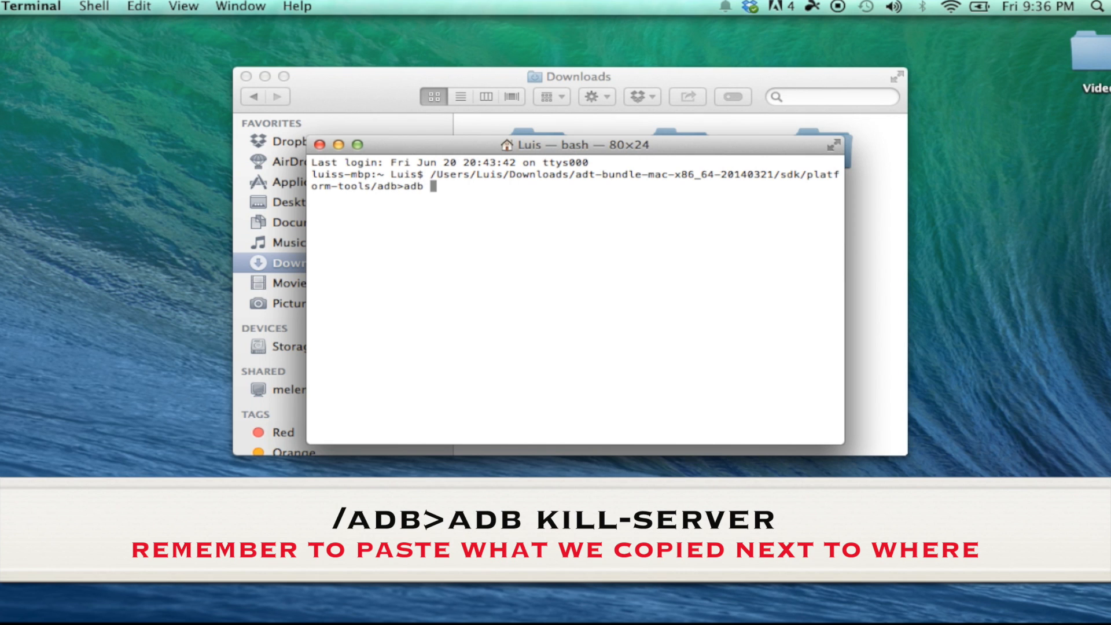
text(k)
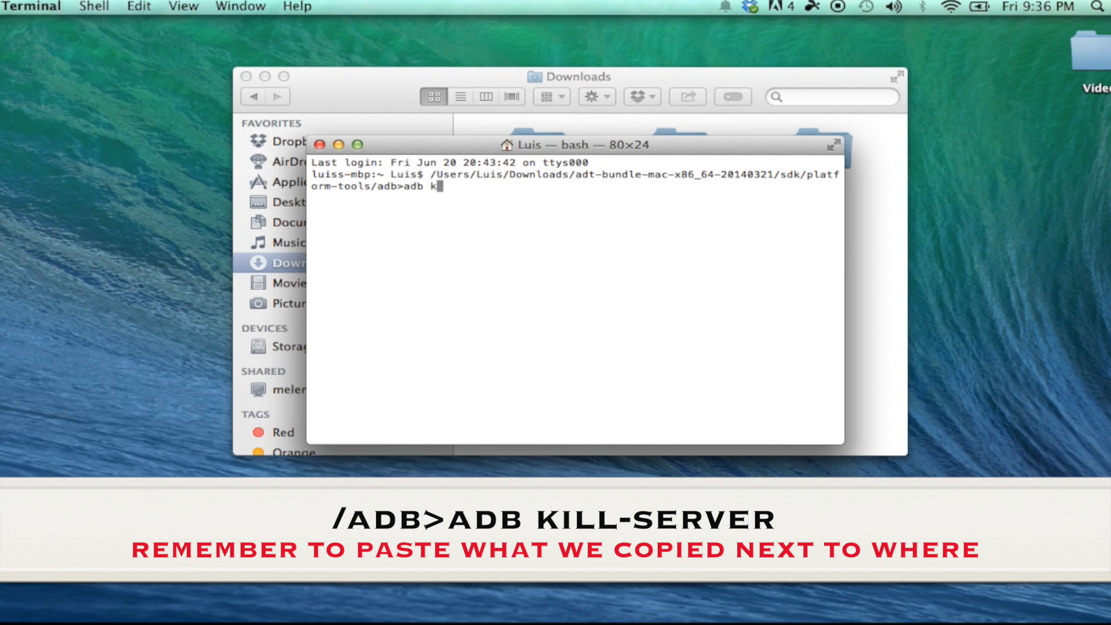
text(ill)
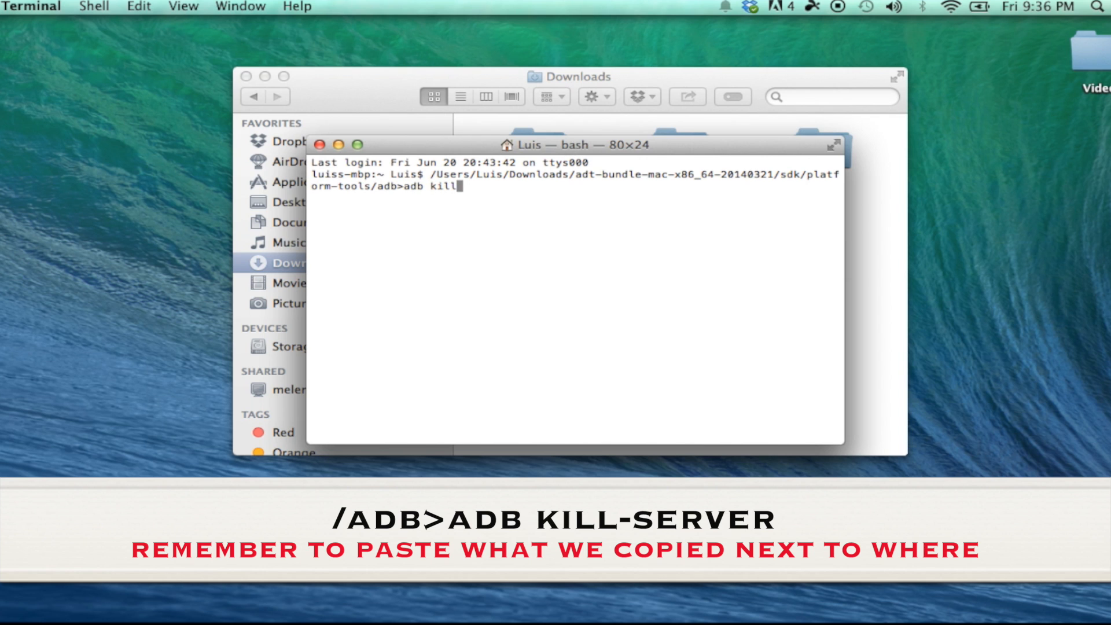
text(-server)
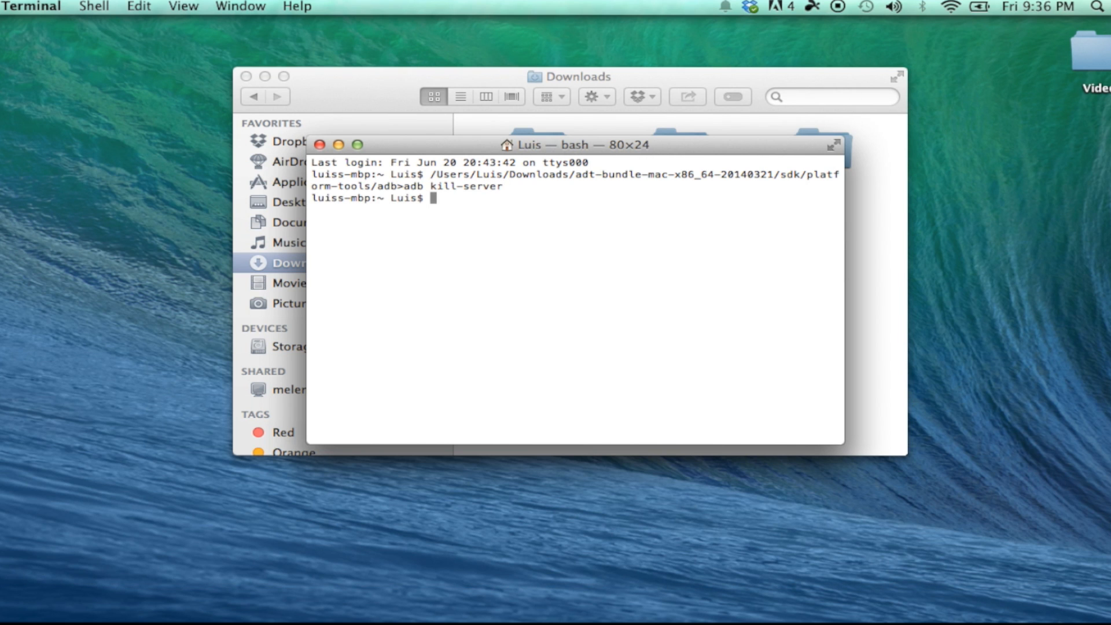
text(/Users/Luis/Downloads/adt-bundle-mac-x86_64-20140321/sdk/platform-tools)
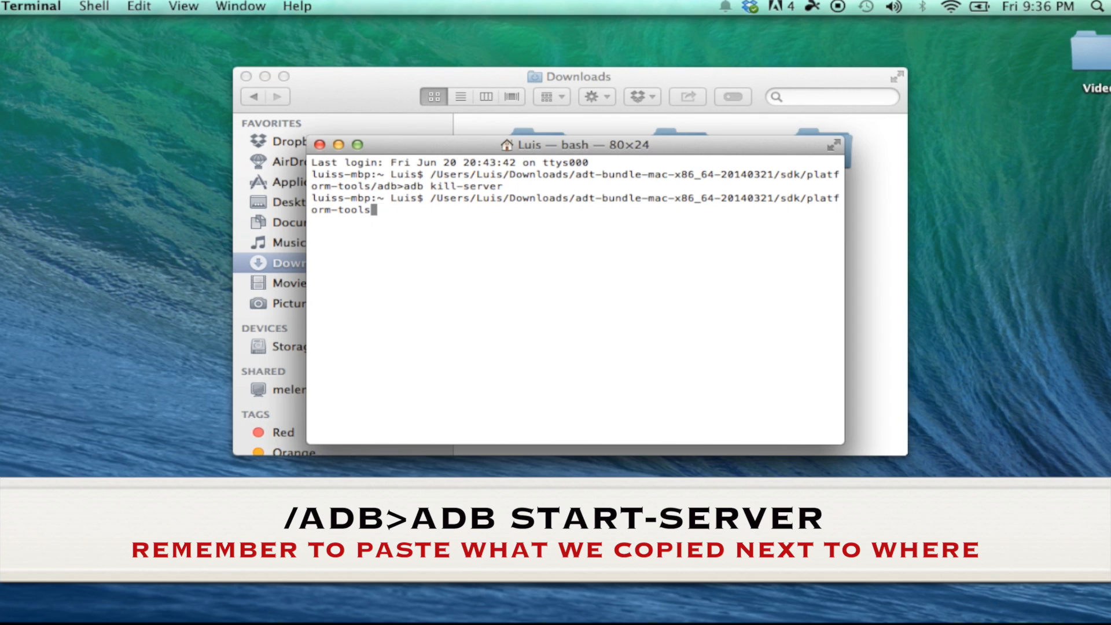
text(adb>a)
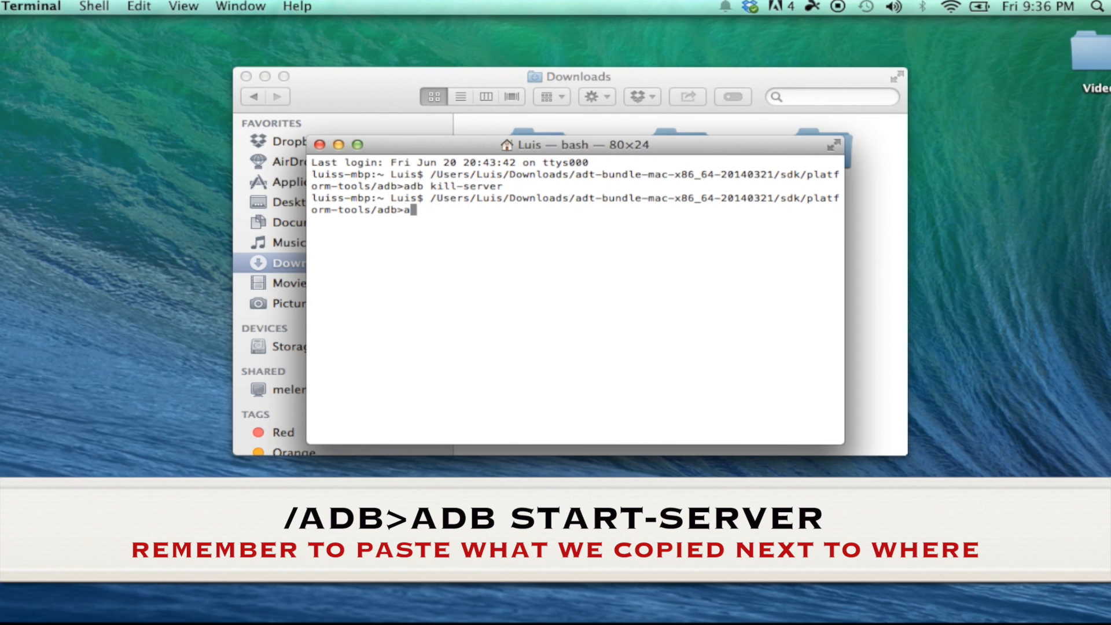
text(db start)
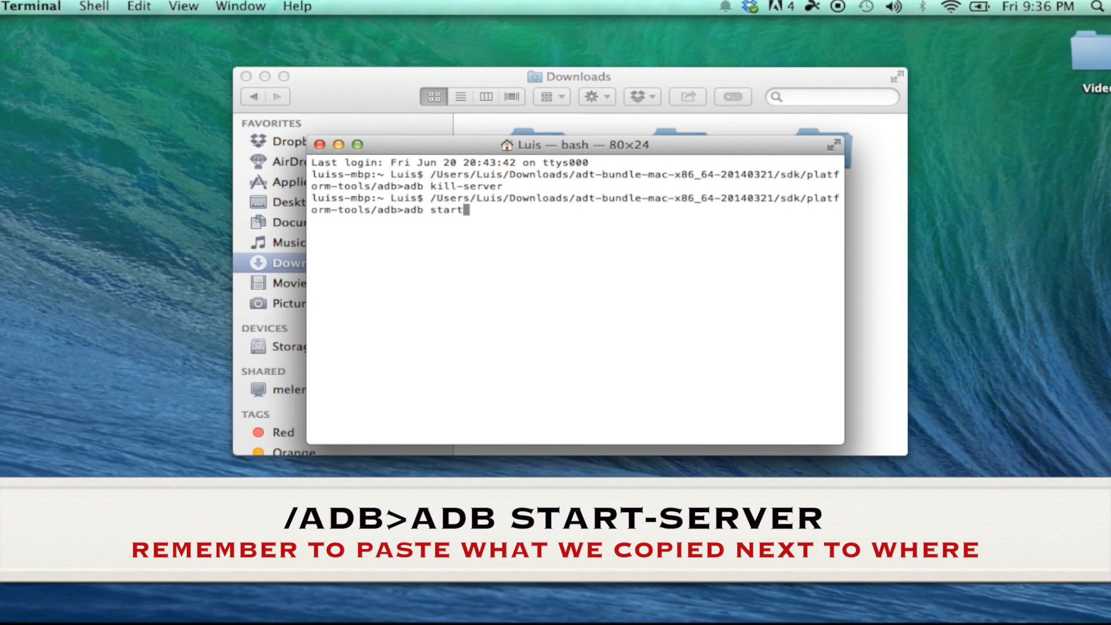
text(-server)
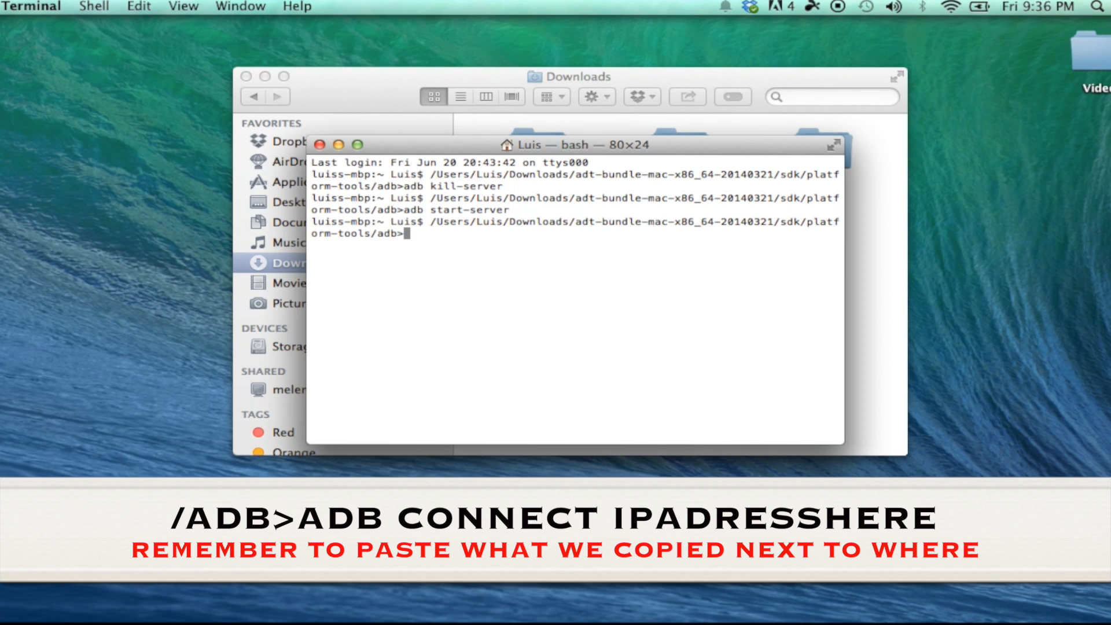
Connect adb to the Fire TV at 192.168.2.106 and begin an adb install command
text(adb conn)
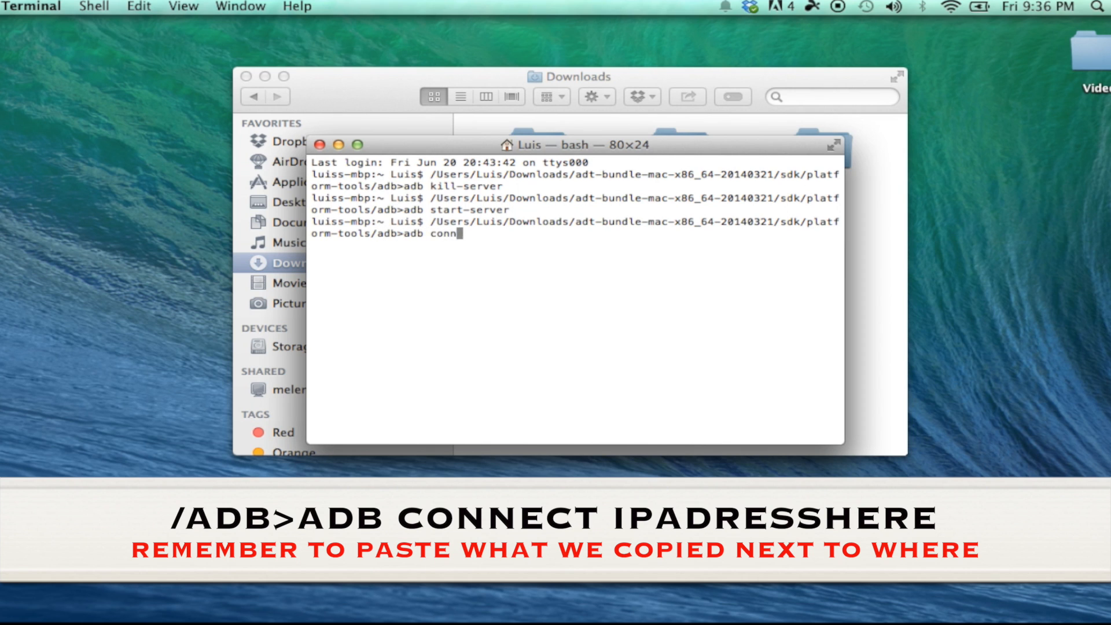
text(ect 192.168.)
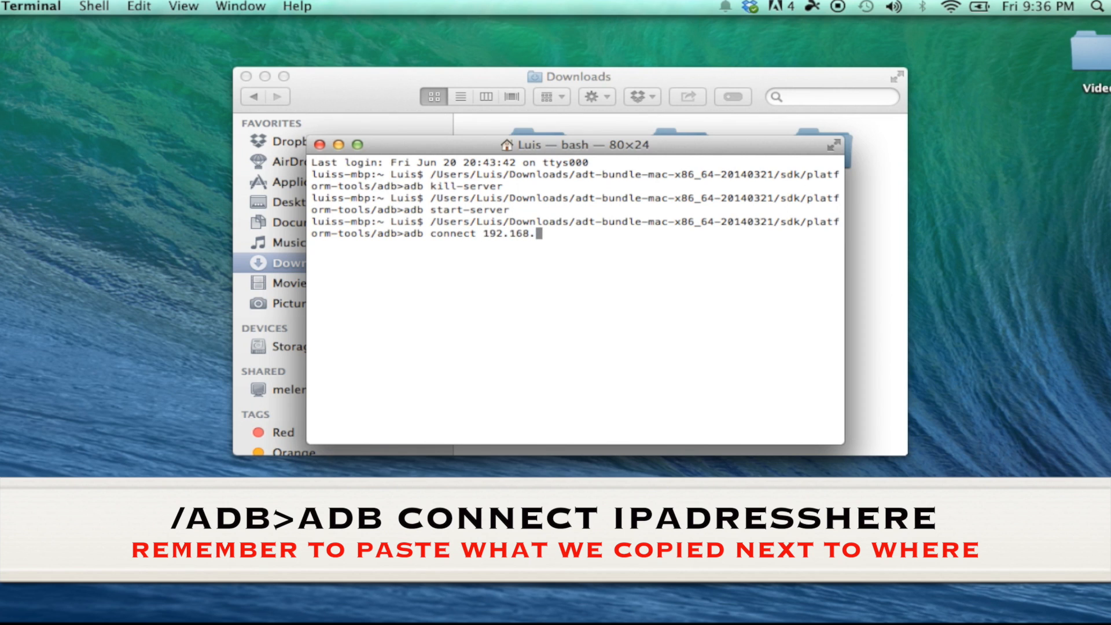
text(2.)
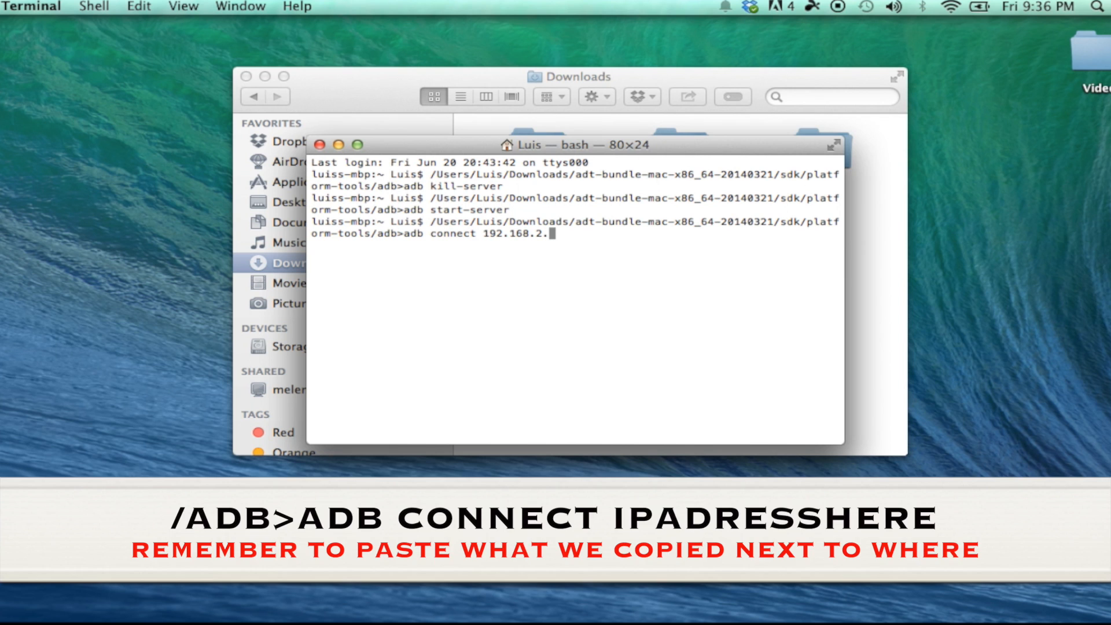
text(106)
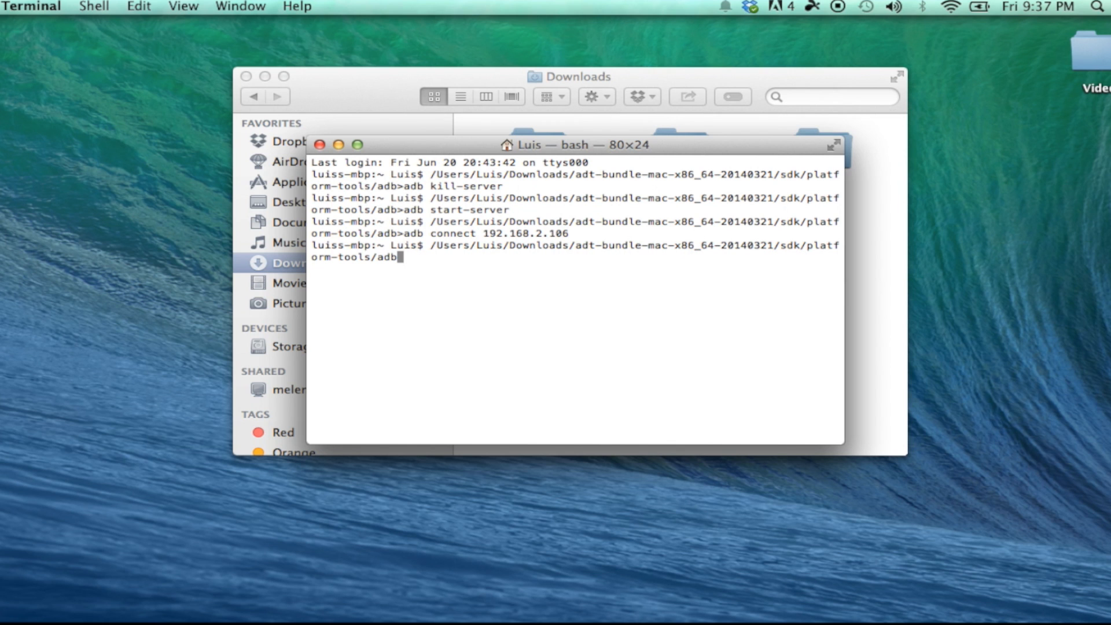
text(adb ins)
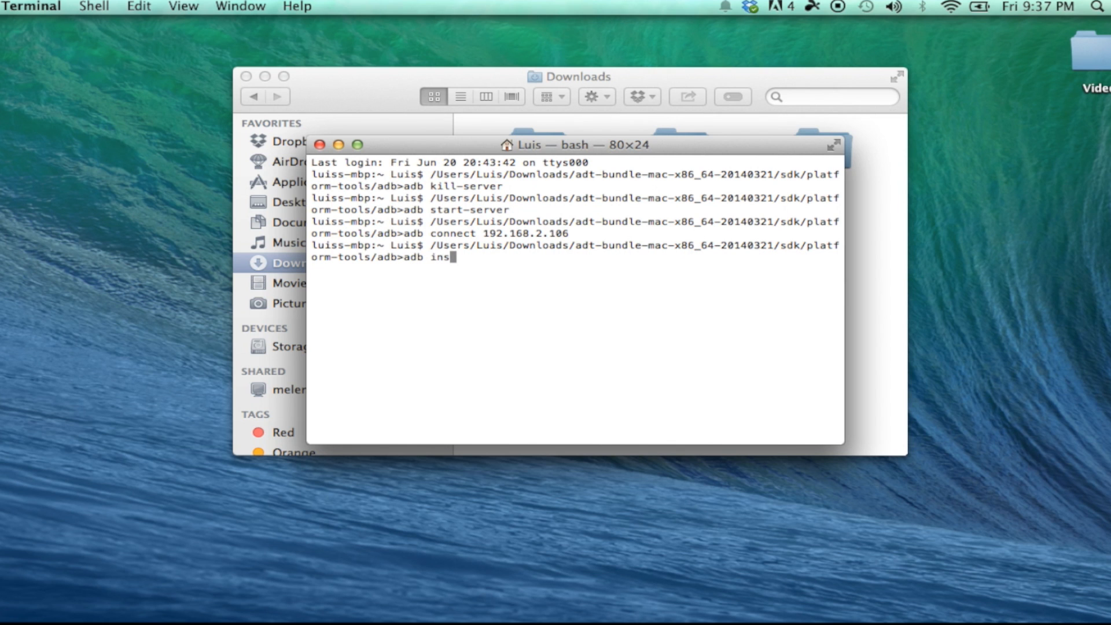
text(tall)
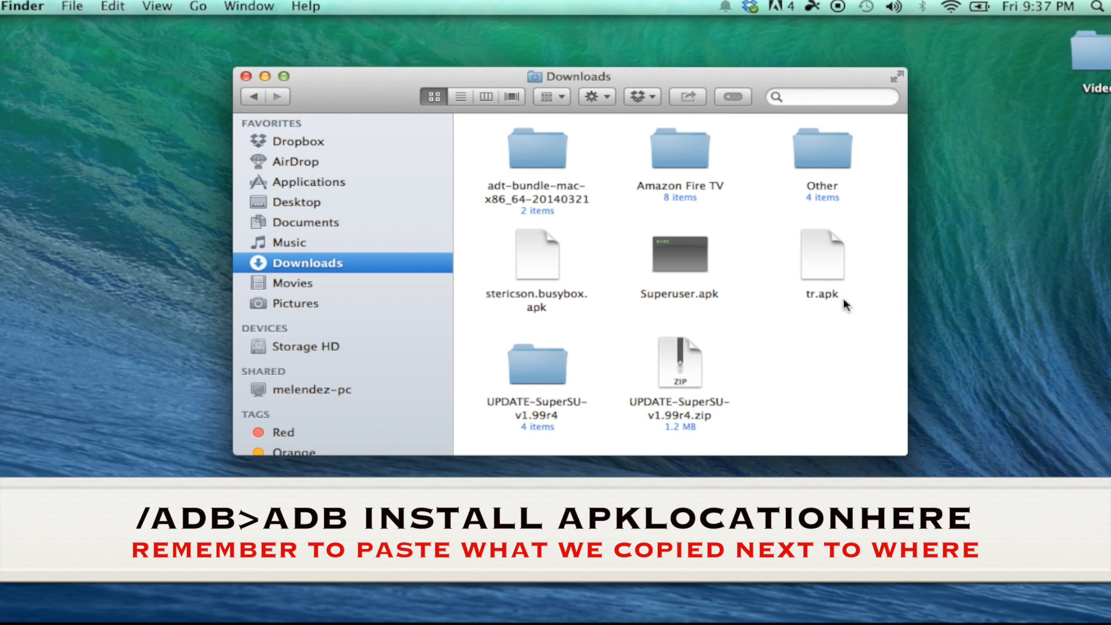
mouse_move(821, 275)
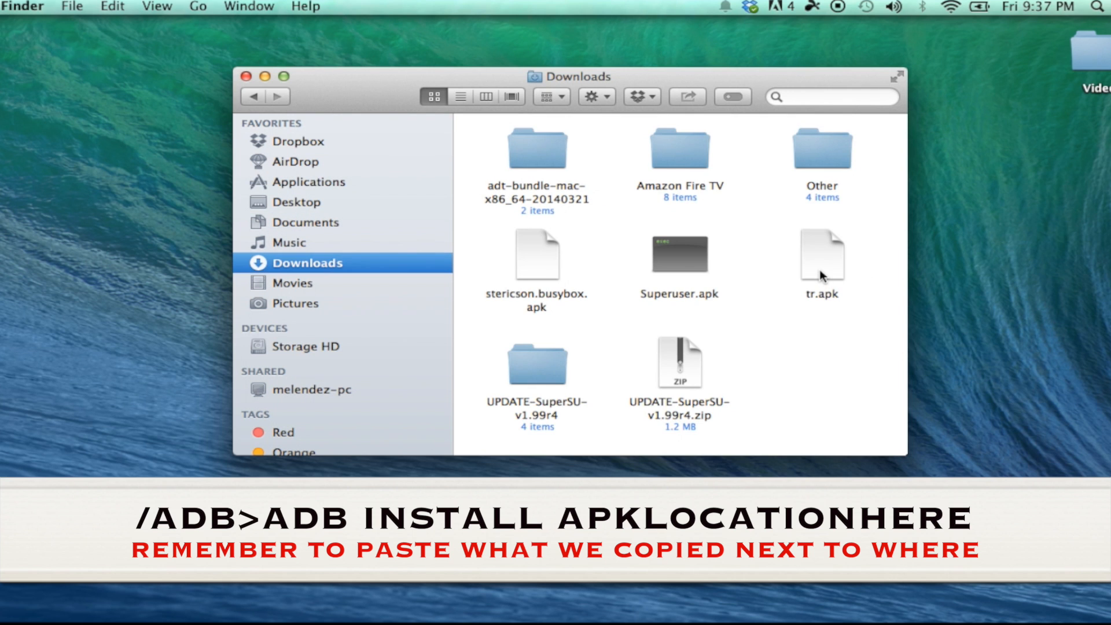
Look up tr.apk's location in Get Info and run adb install /Users/Luis/Downloads/tr.apk
right_click(821, 255)
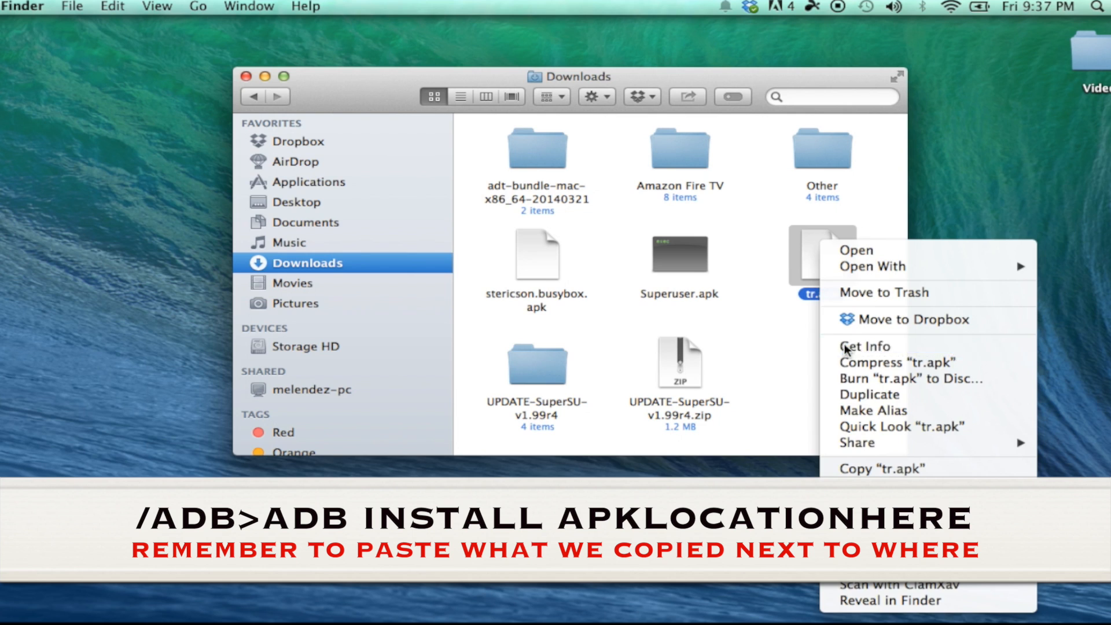
click(866, 346)
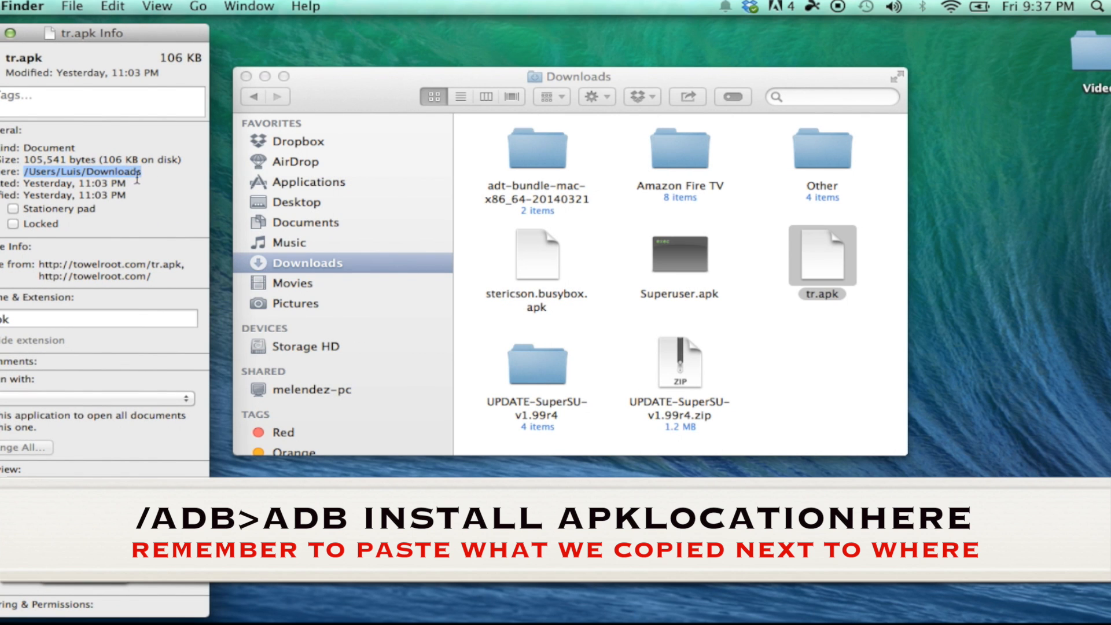
mouse_move(806, 473)
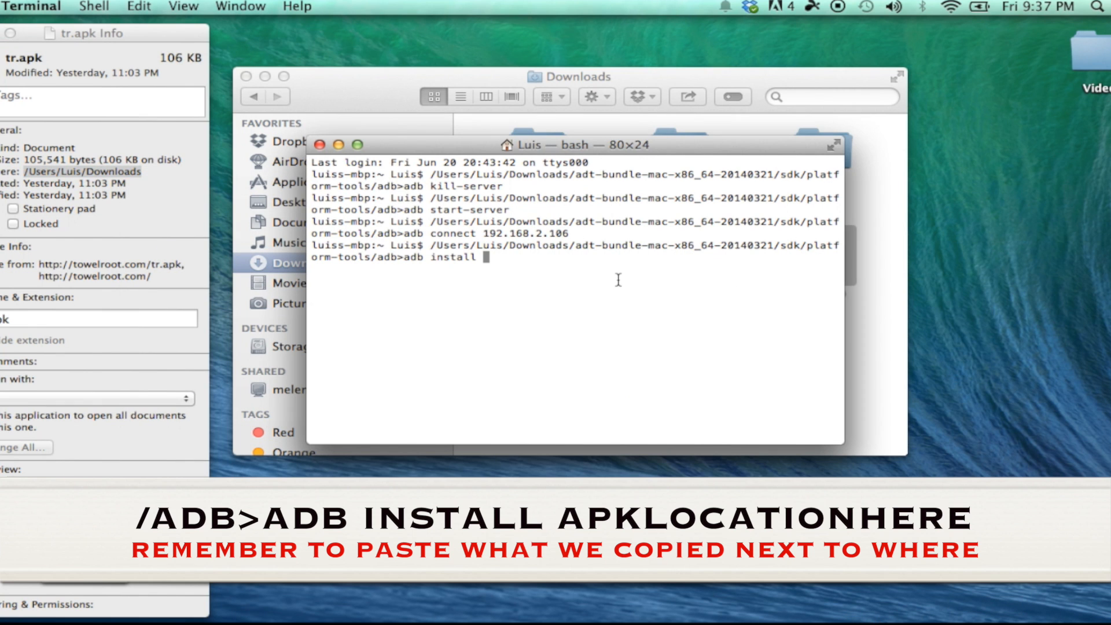
text(/Users/Luis/Downloads)
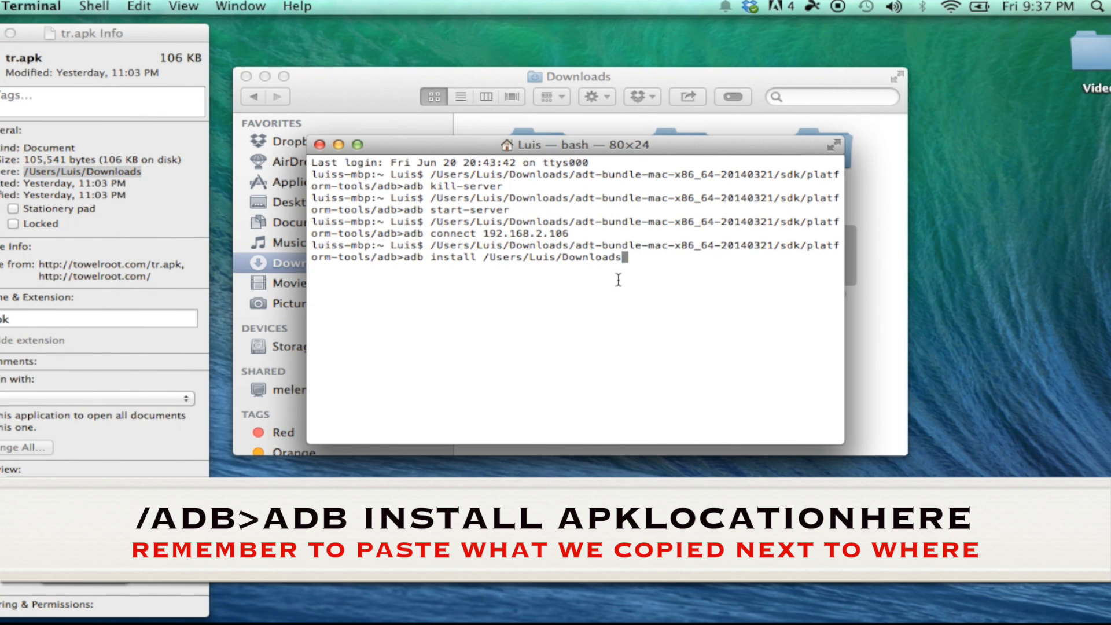
text(/)
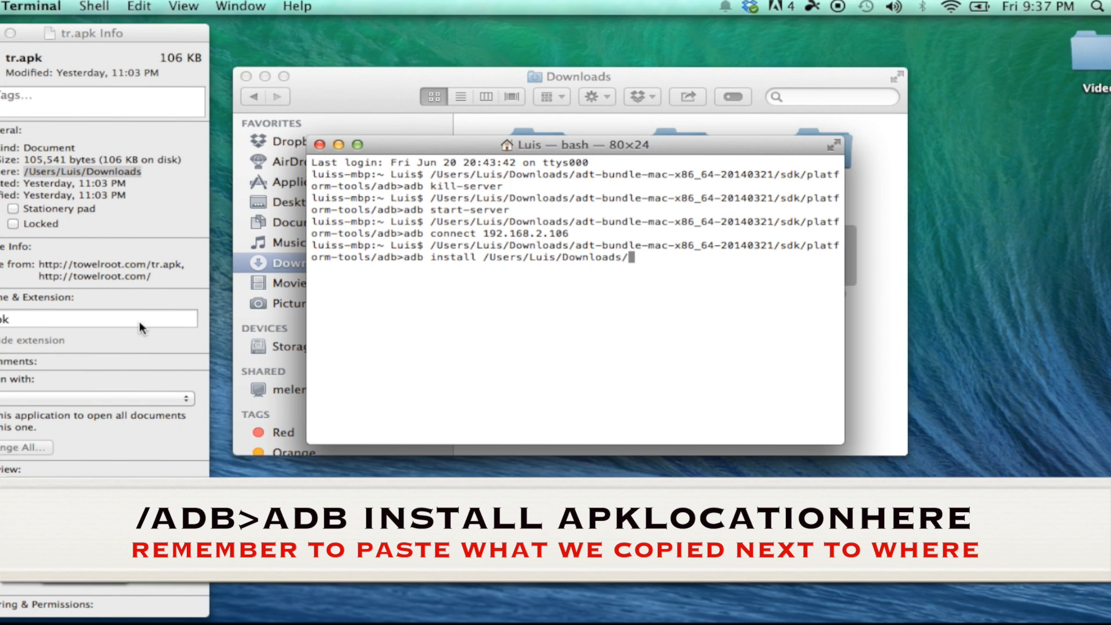
click(99, 318)
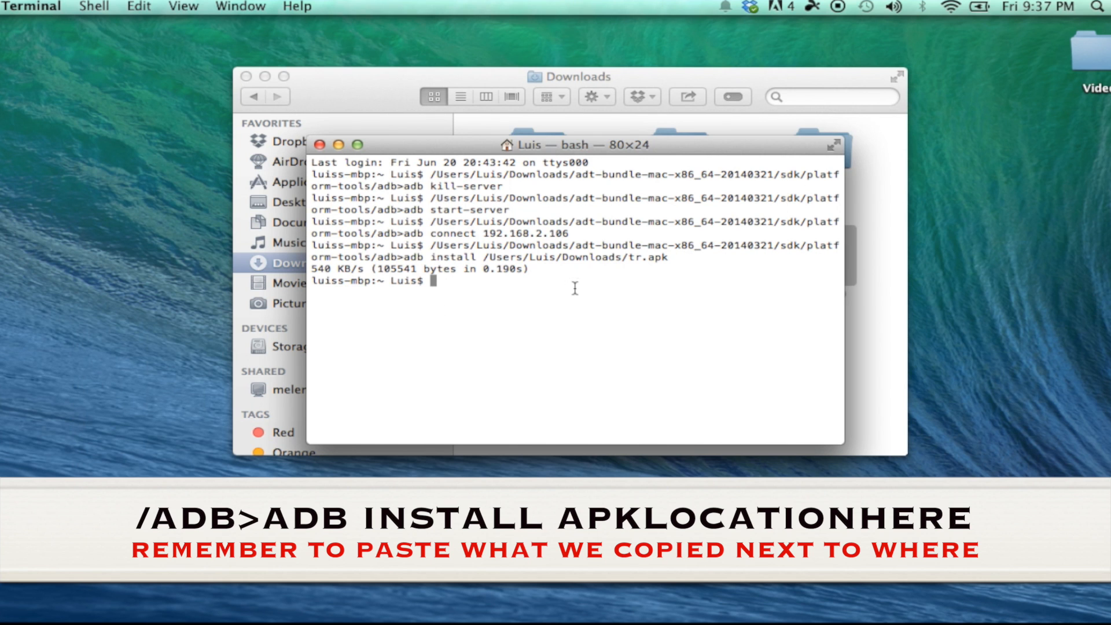
mouse_move(454, 283)
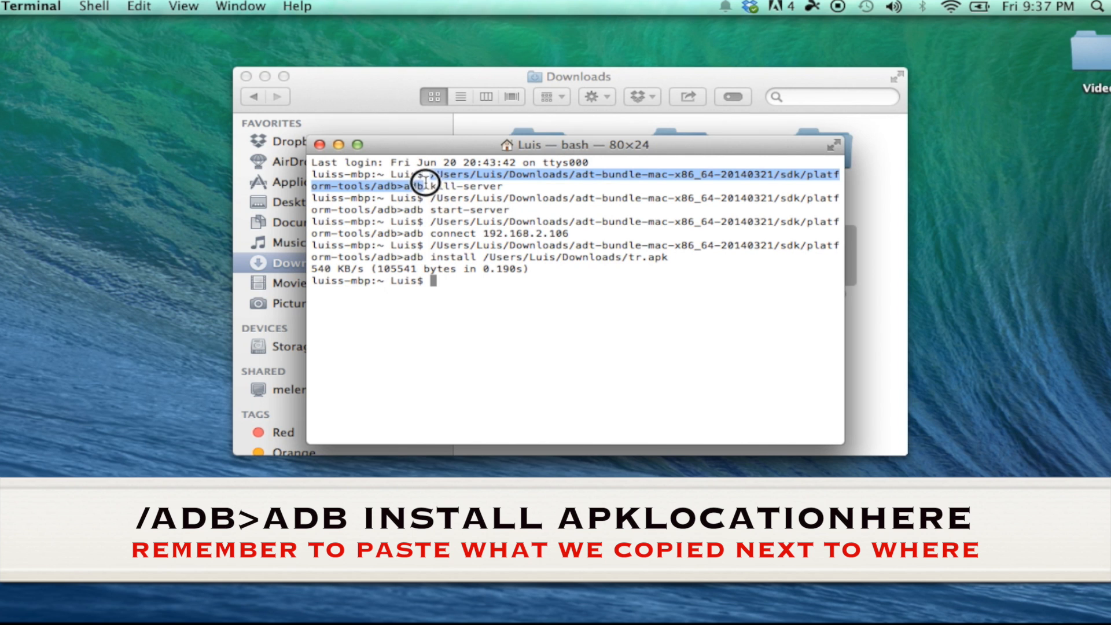
Run adb install /Users/Luis/Downloads/Superuser.apk onto the Fire TV
right_click(417, 183)
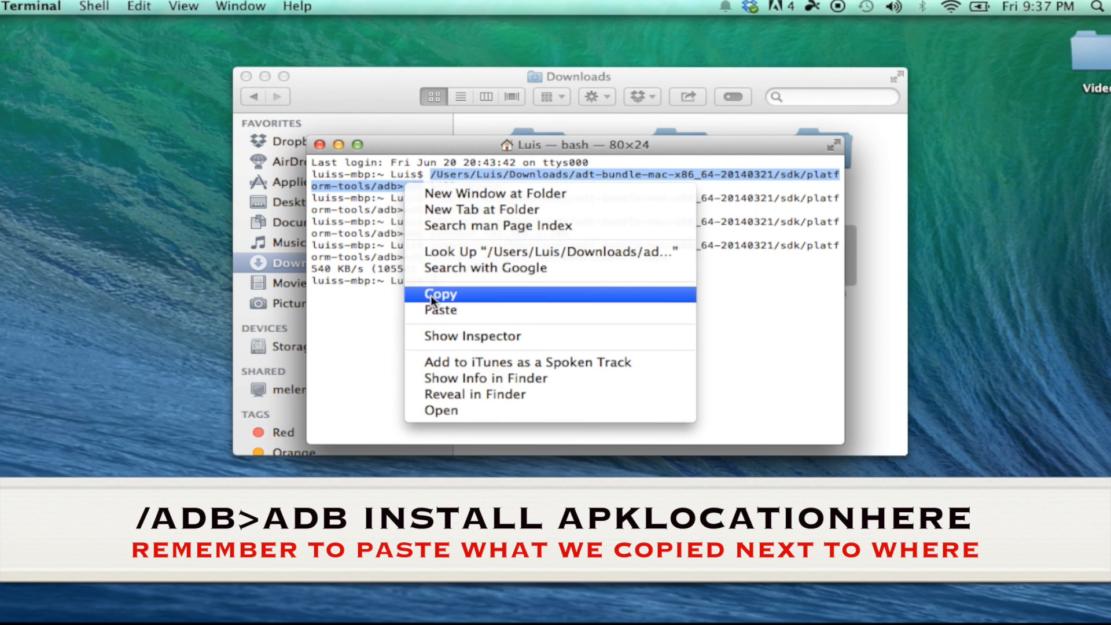
click(440, 292)
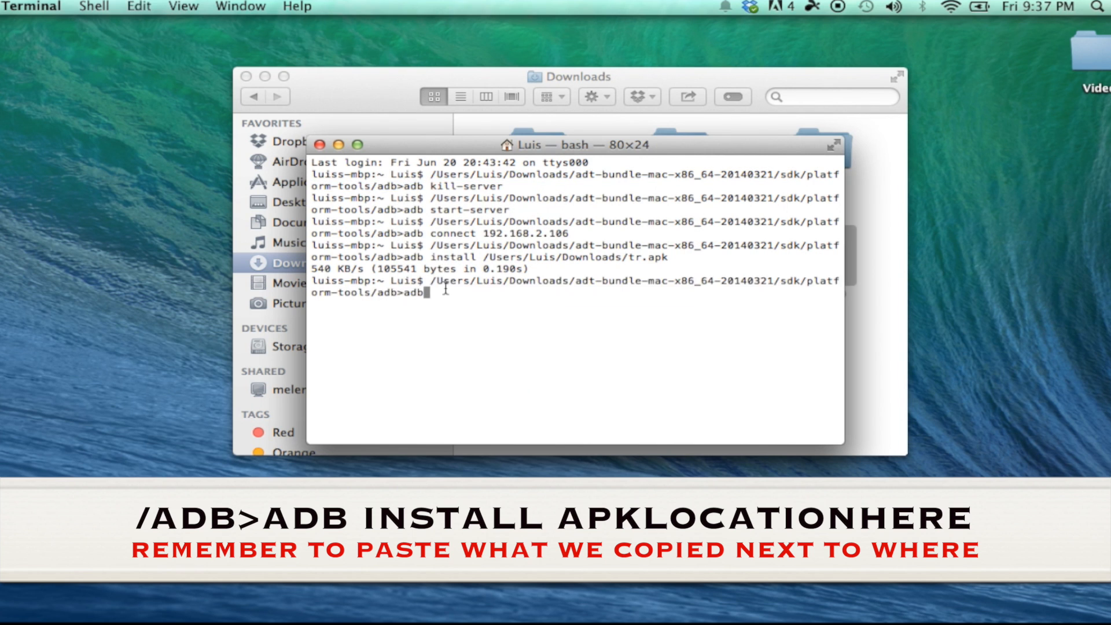
text(install)
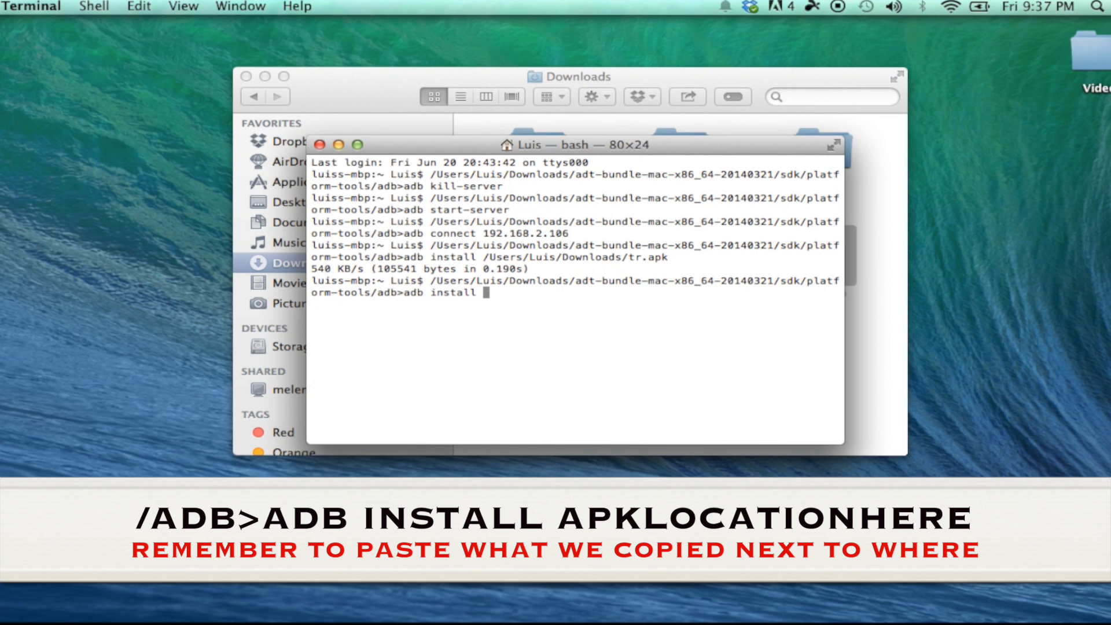
text(/Us)
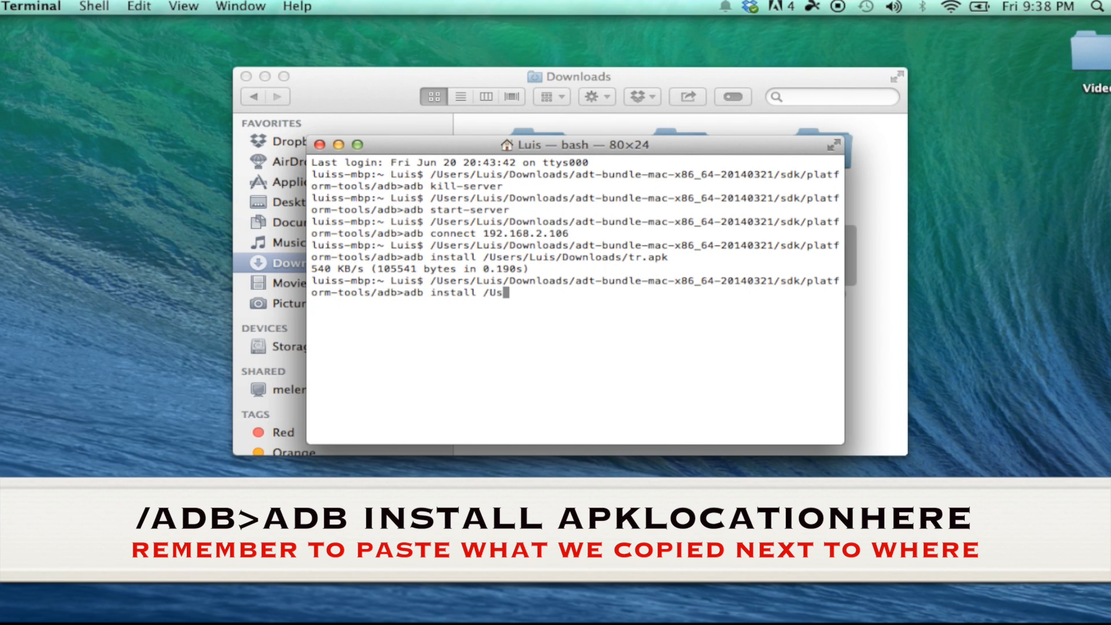
text(ers/)
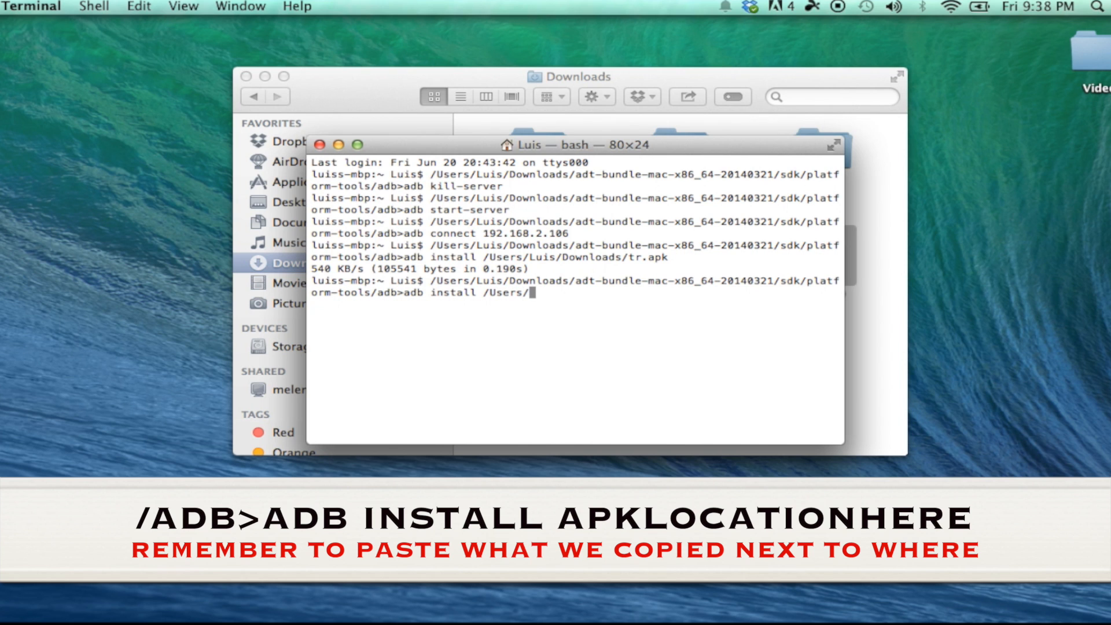
text(Luis/Downloads/Superuser.apk)
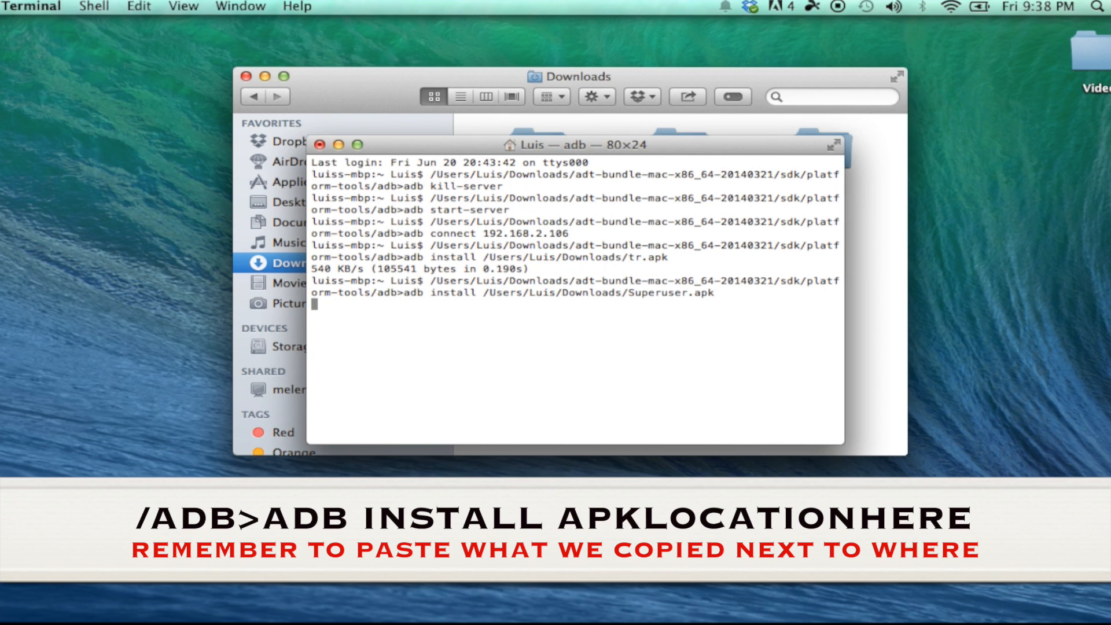
key(enter)
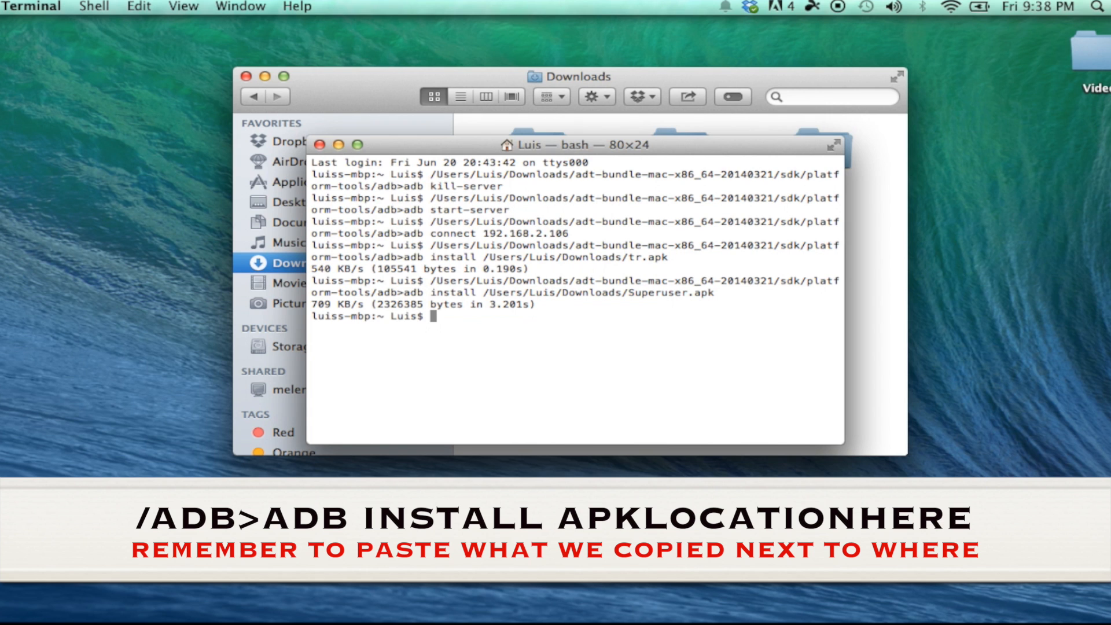
mouse_move(480, 320)
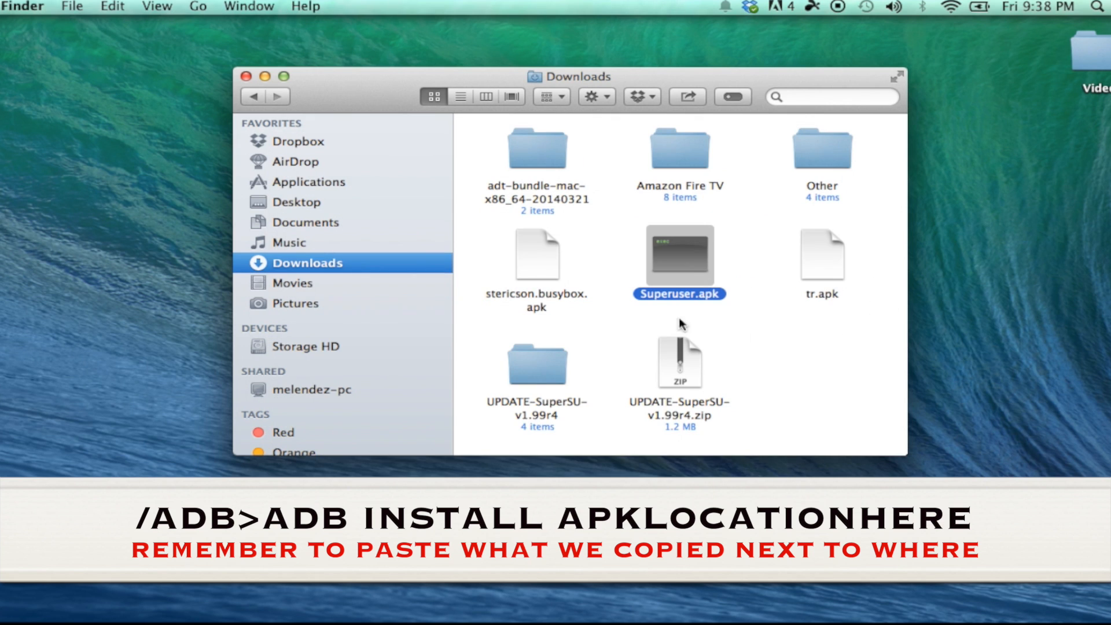
Run adb install /Users/Luis/Downloads/stericson.busybox.apk, then exit the session
click(537, 266)
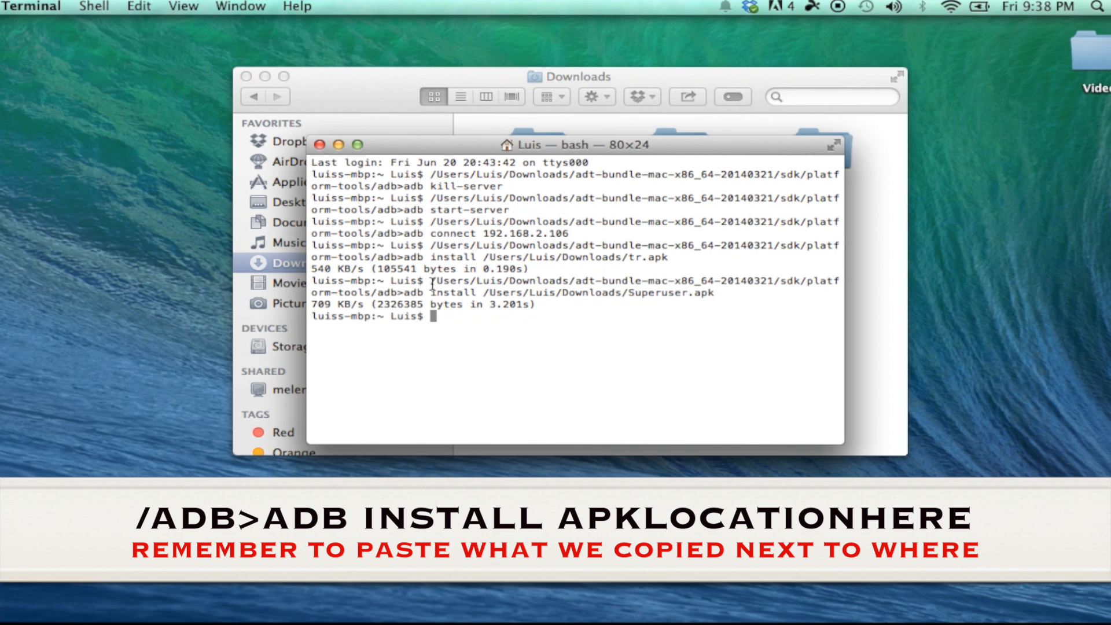
drag(432, 280, 471, 292)
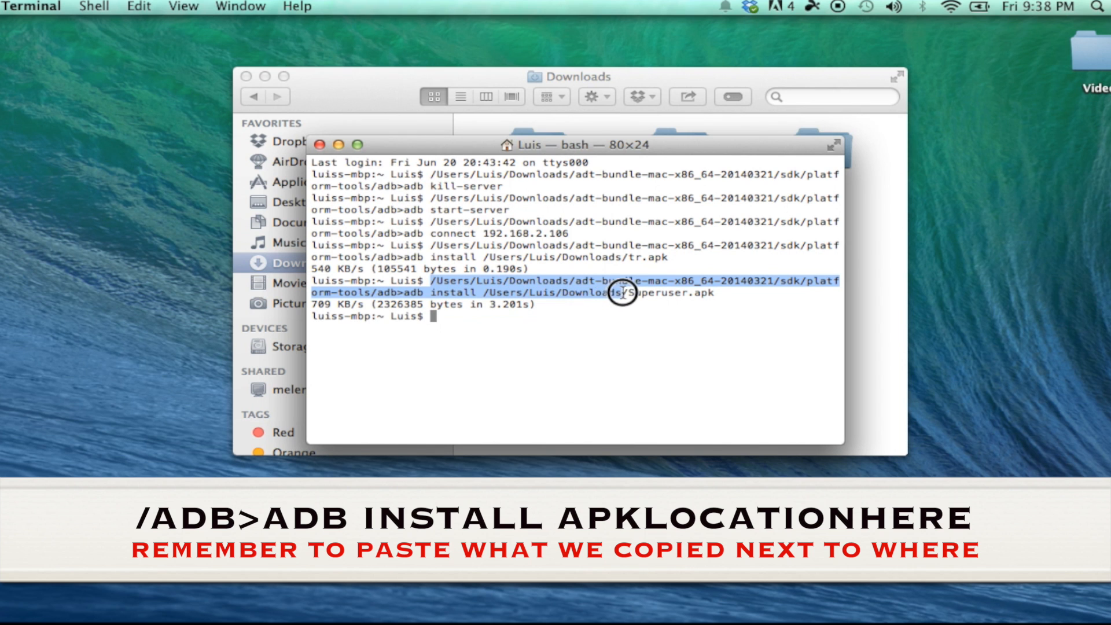
right_click(623, 294)
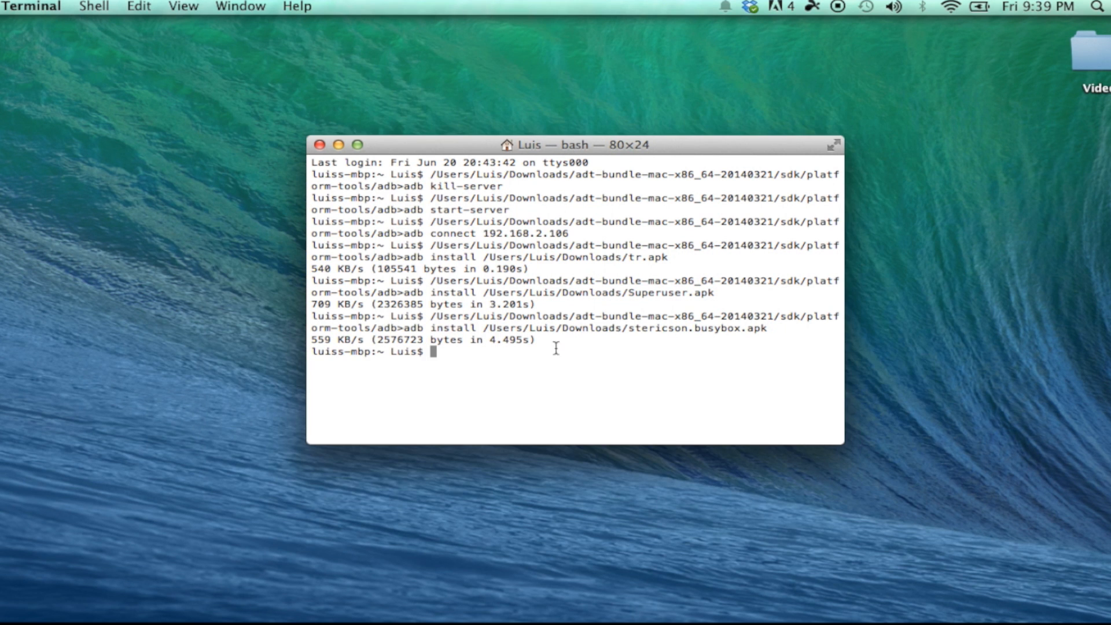
text(e)
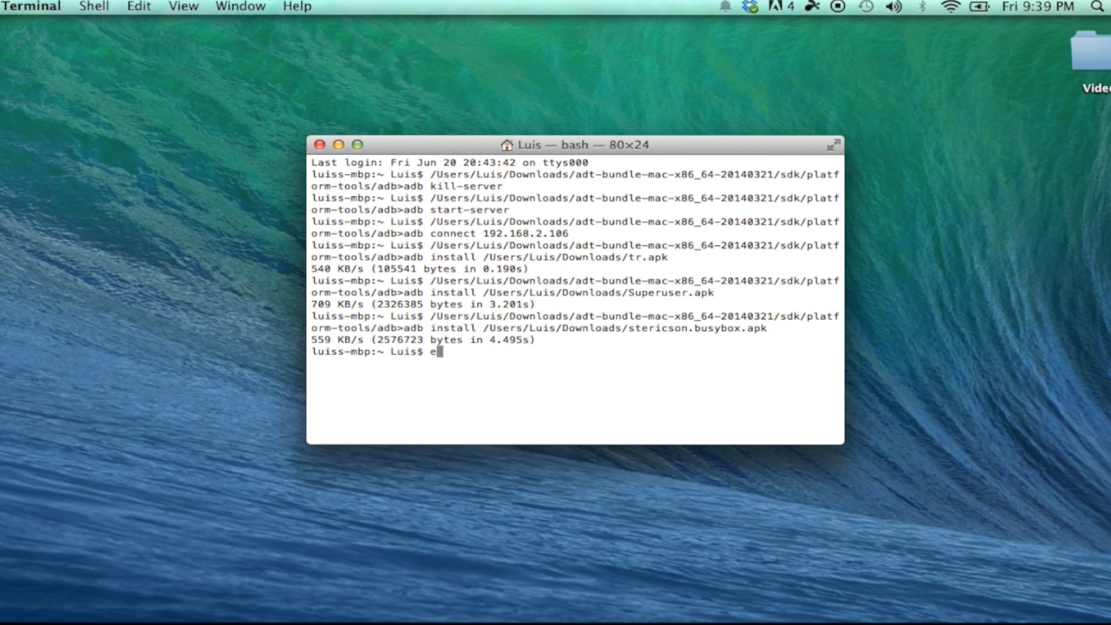
text(xit)
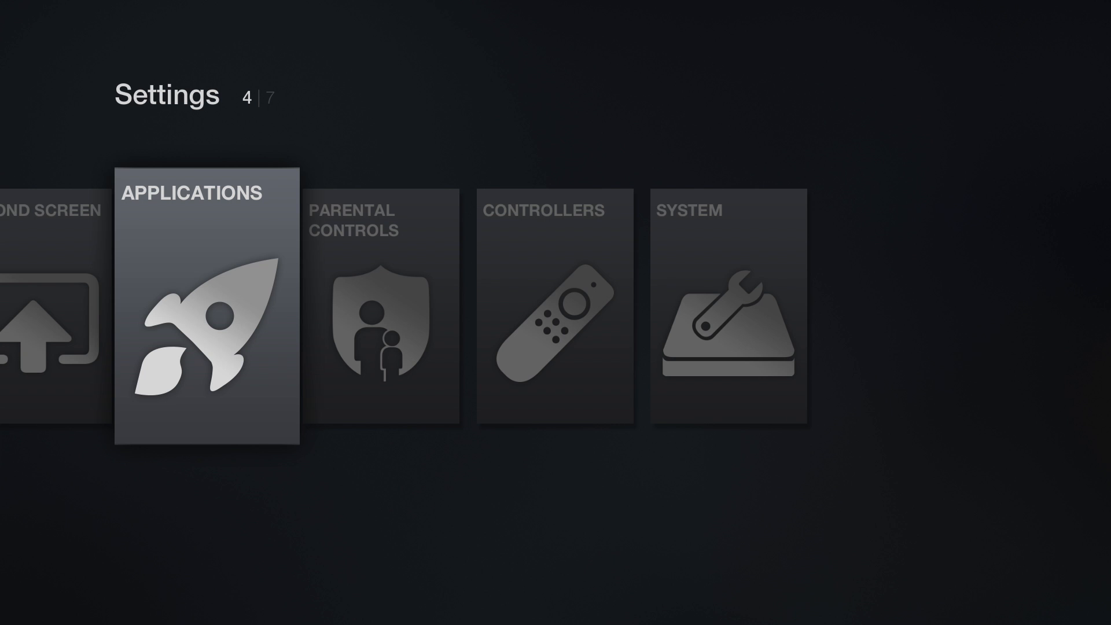
Launch towelroot from Settings > Applications and press 'make it ra1n' to root
click(207, 305)
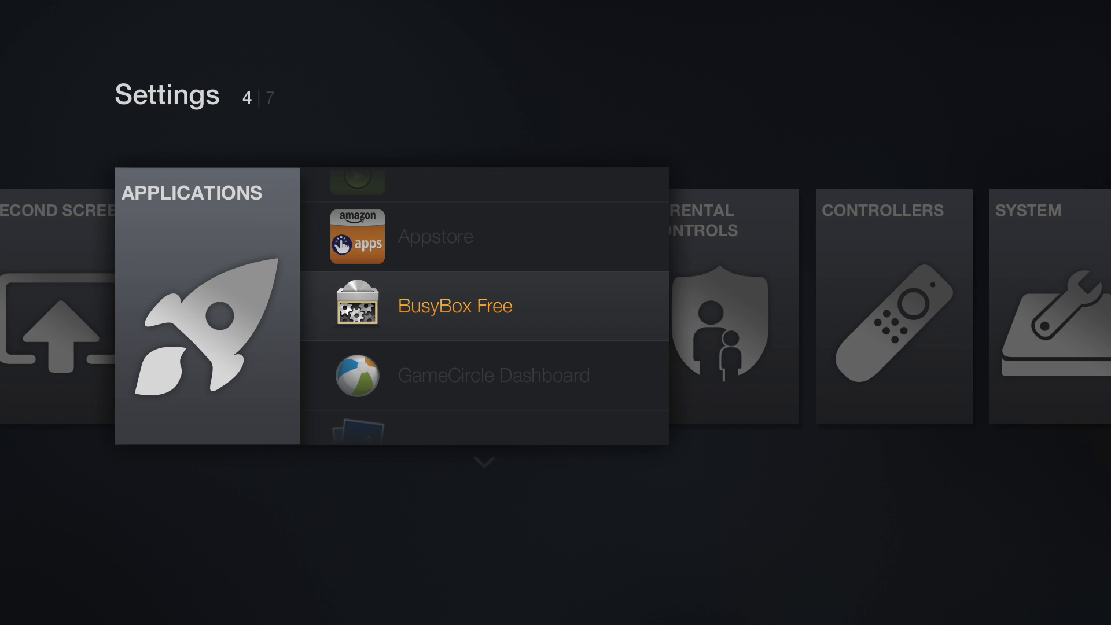
scroll(down, 3)
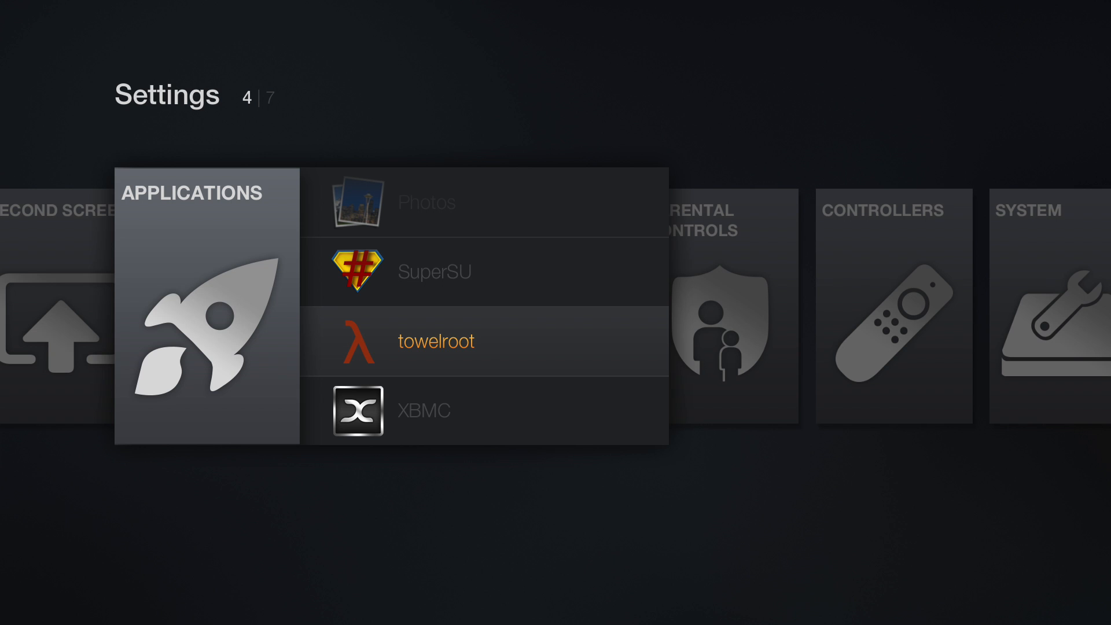
click(436, 340)
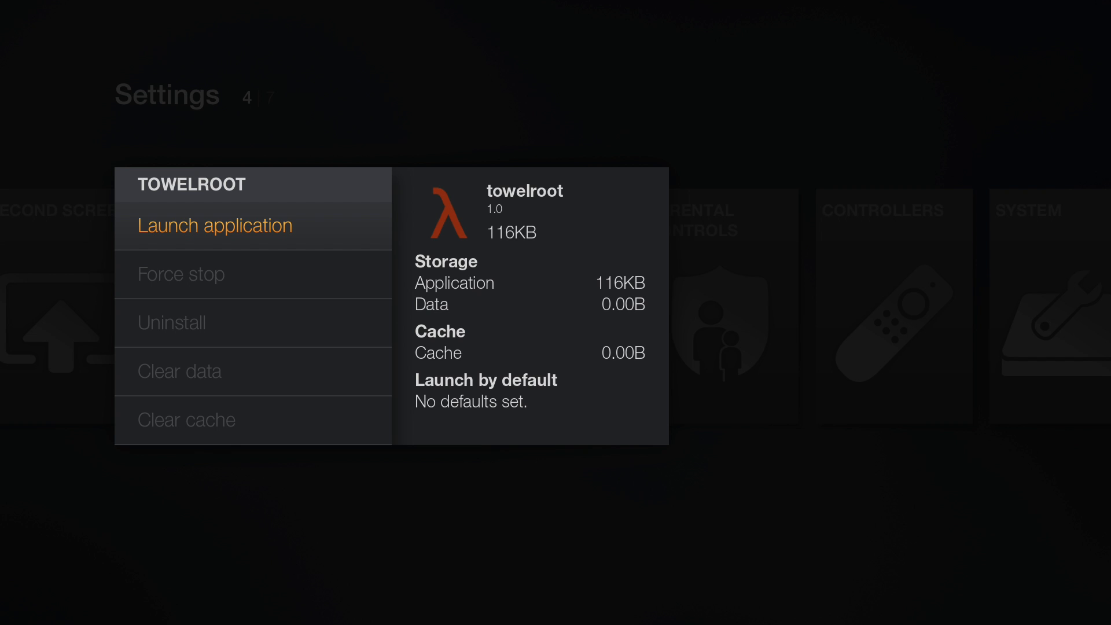
click(214, 225)
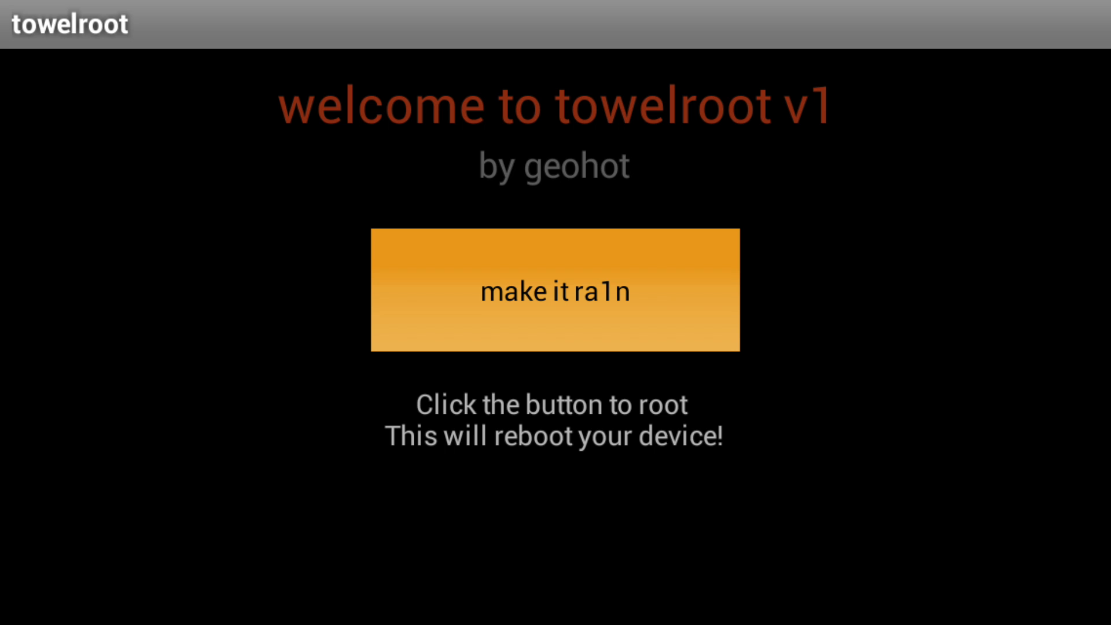
click(554, 289)
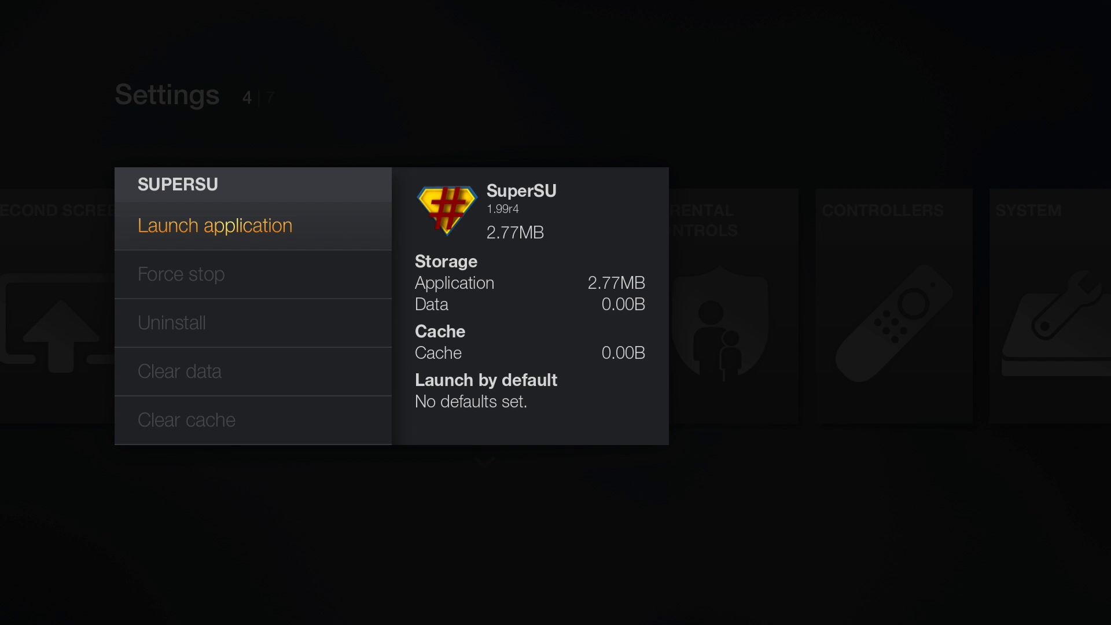
Launch SuperSU and update its SU binary using the NORMAL method
click(214, 226)
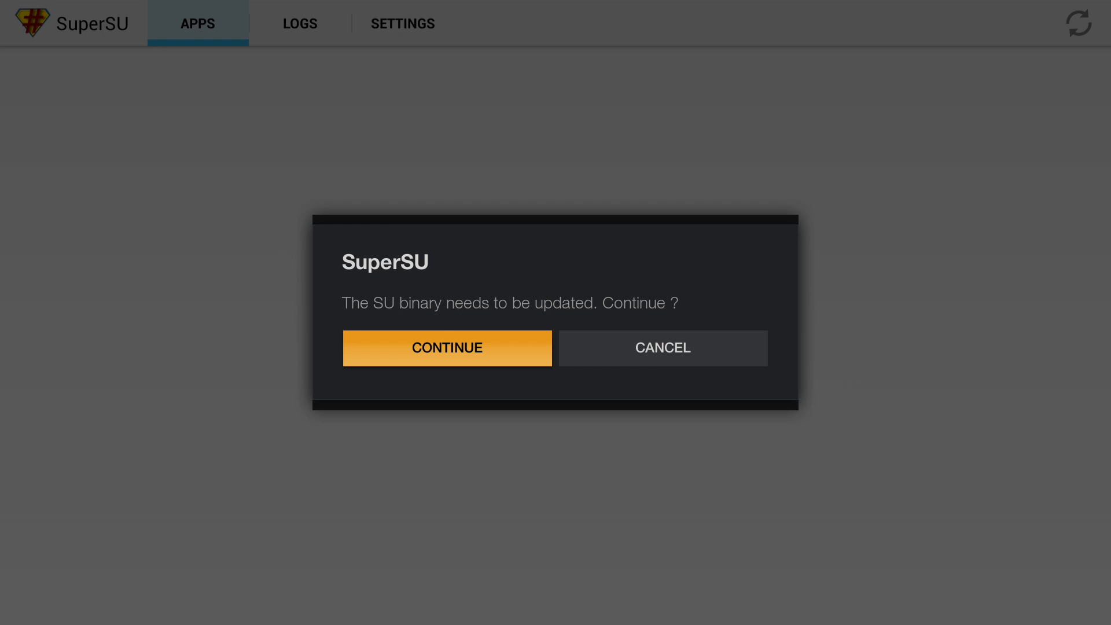
click(447, 348)
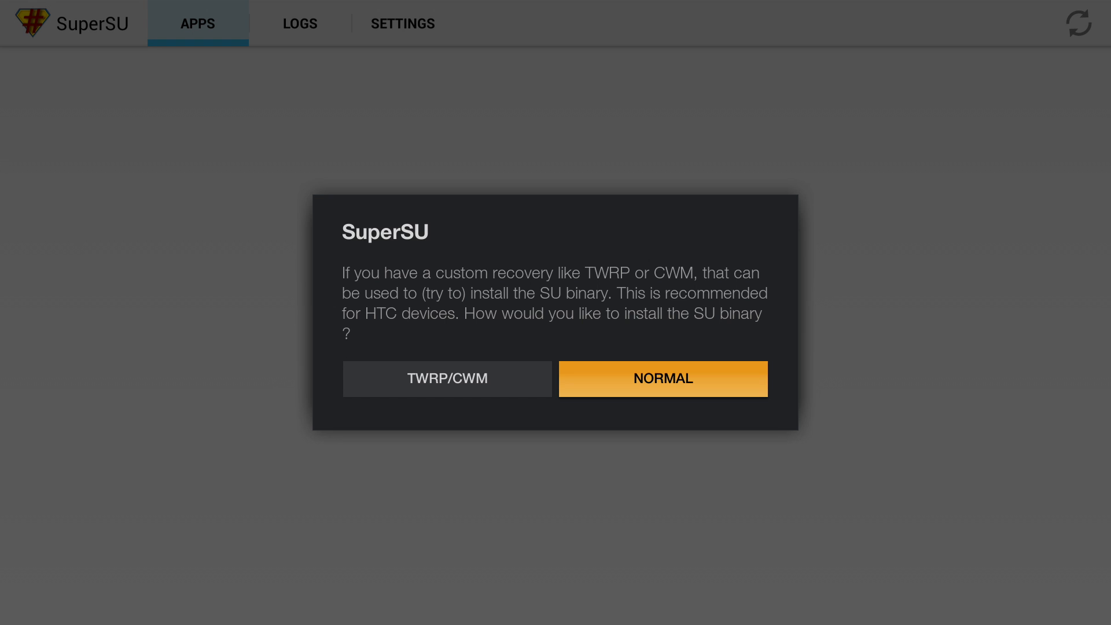
click(662, 378)
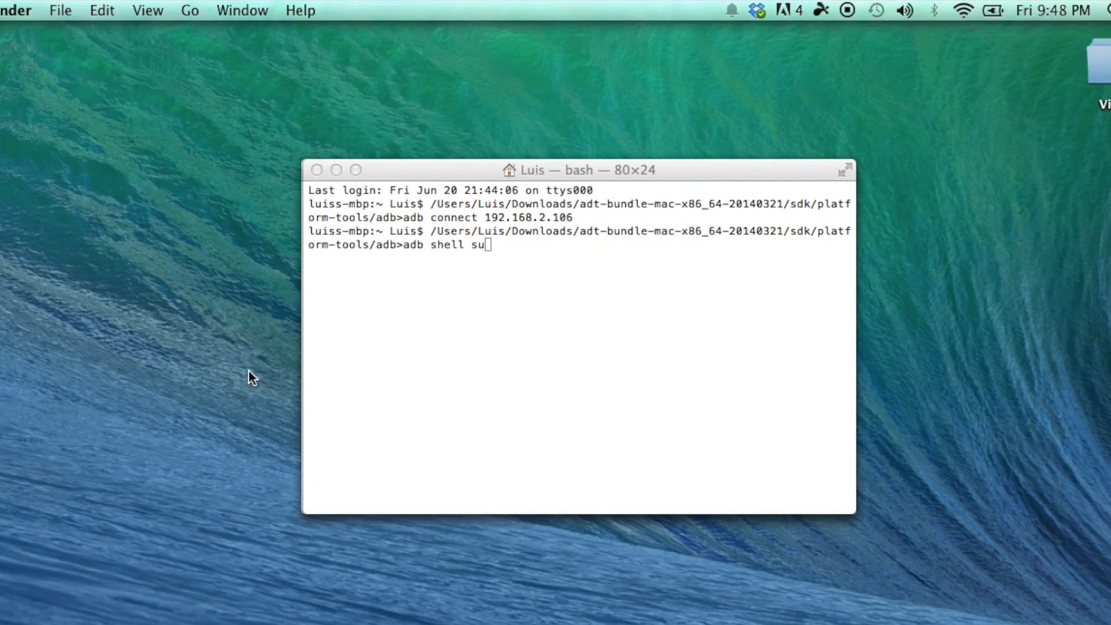
mouse_move(515, 261)
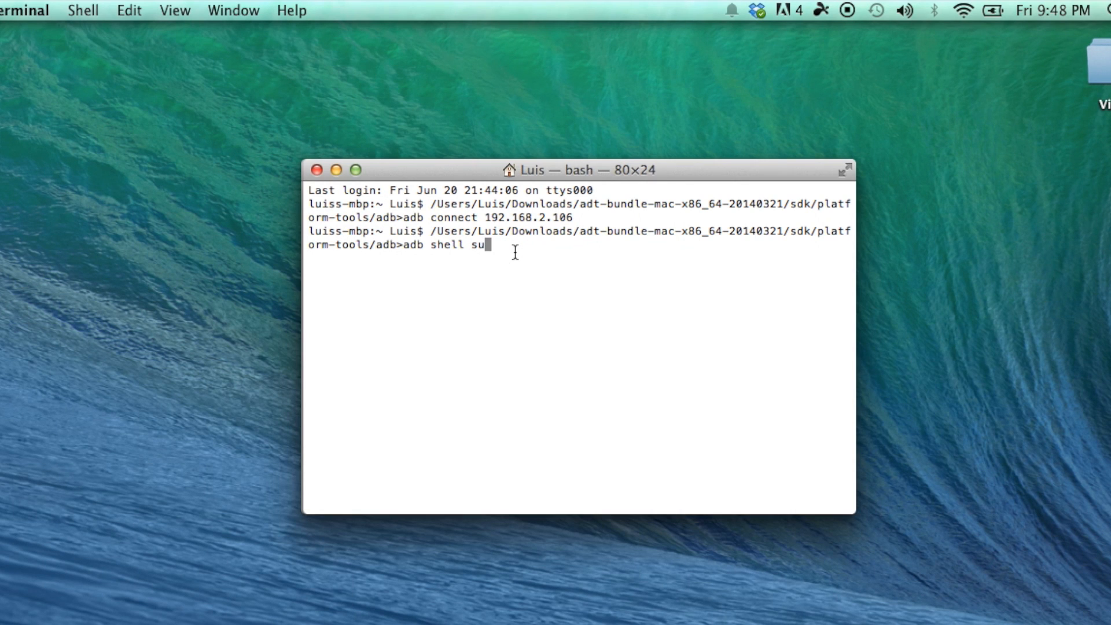
mouse_move(504, 244)
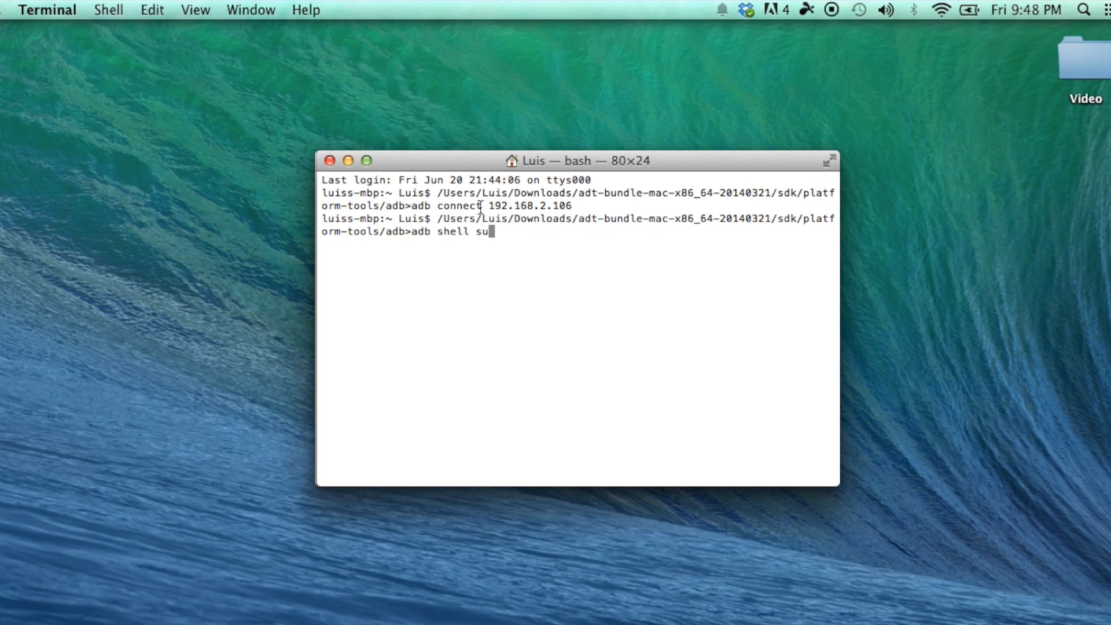
mouse_move(436, 235)
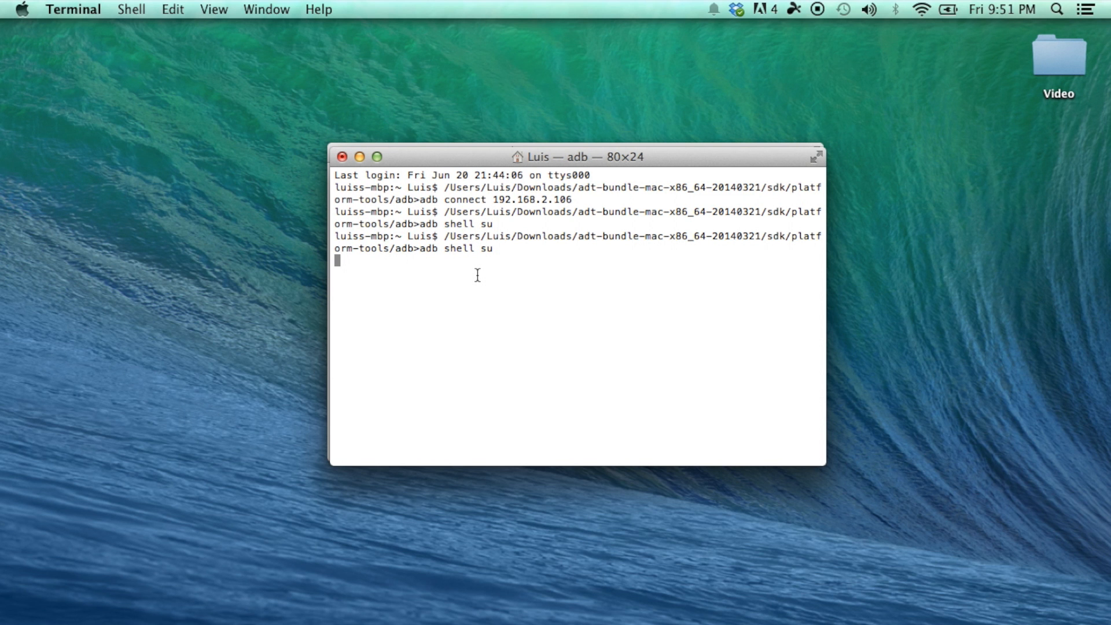
Exit the superuser adb shell and close the Terminal window, confirming the Close dialog
text(exit)
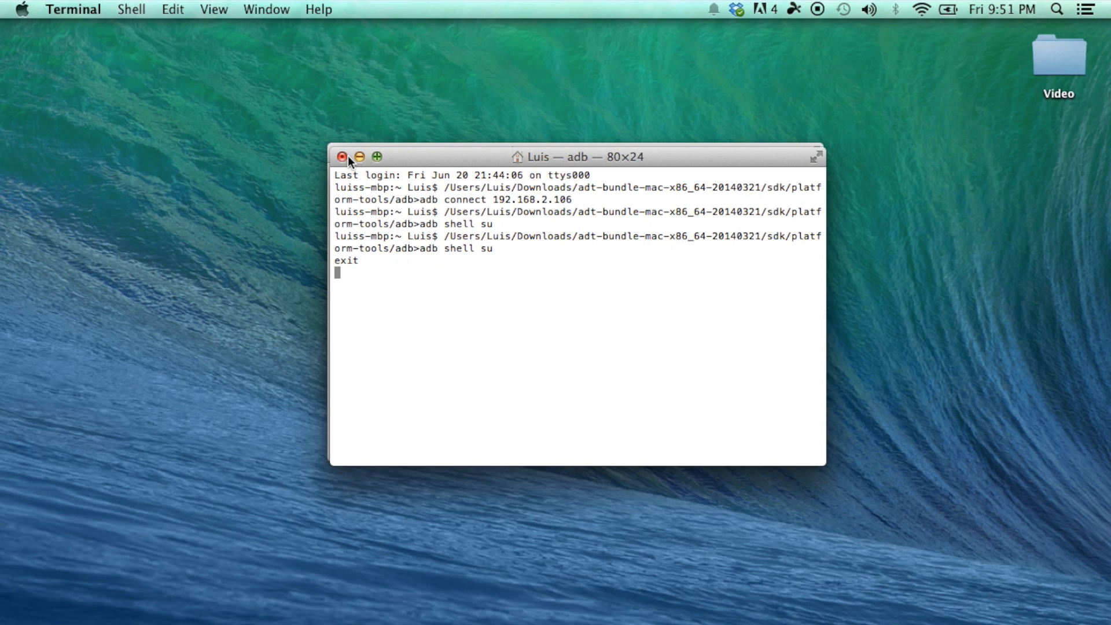
click(343, 156)
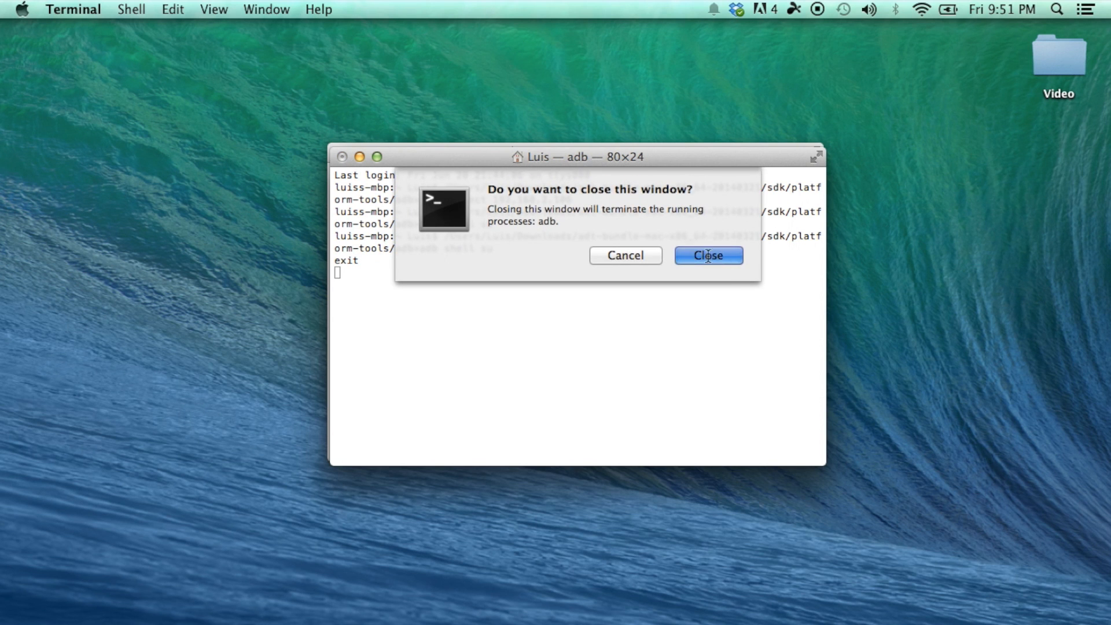
click(706, 256)
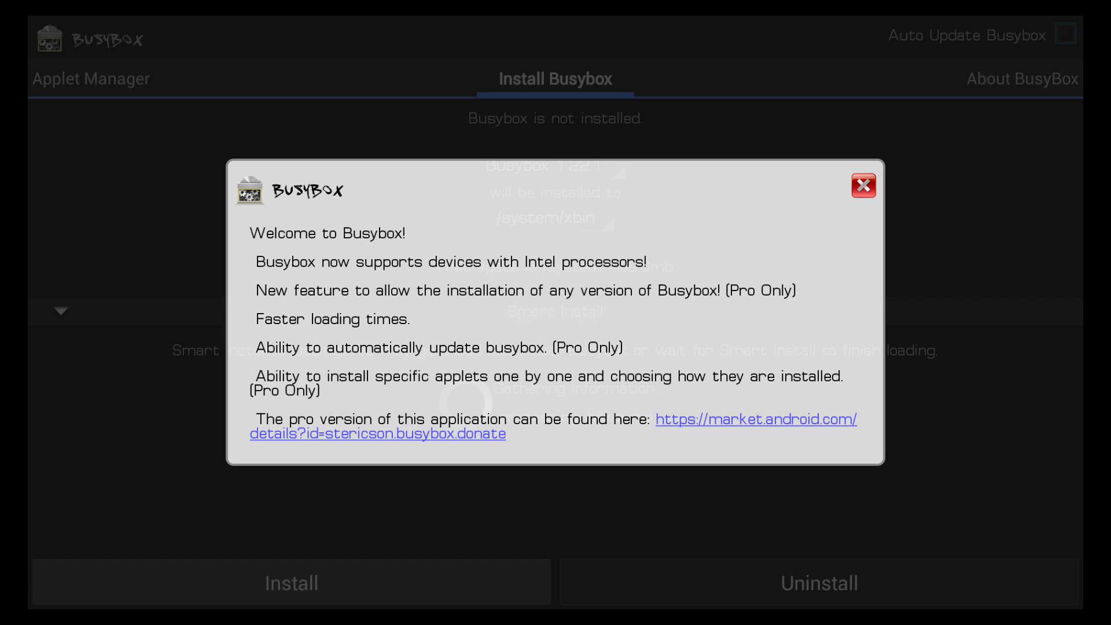
Dismiss the BusyBox welcome notice to reveal the Install Busybox screen
click(863, 185)
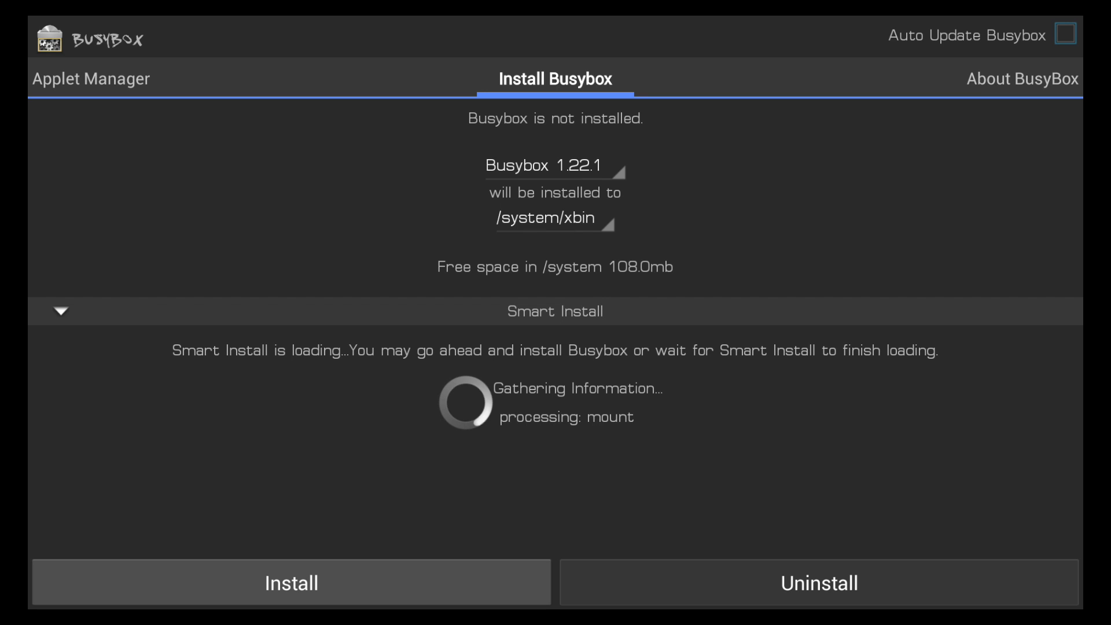